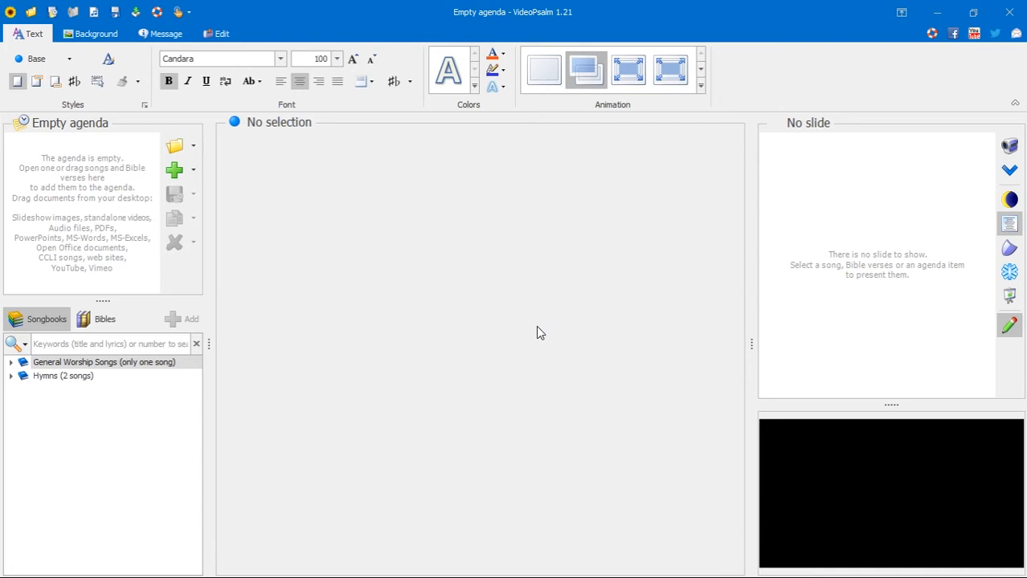
pyautogui.moveTo(71, 408)
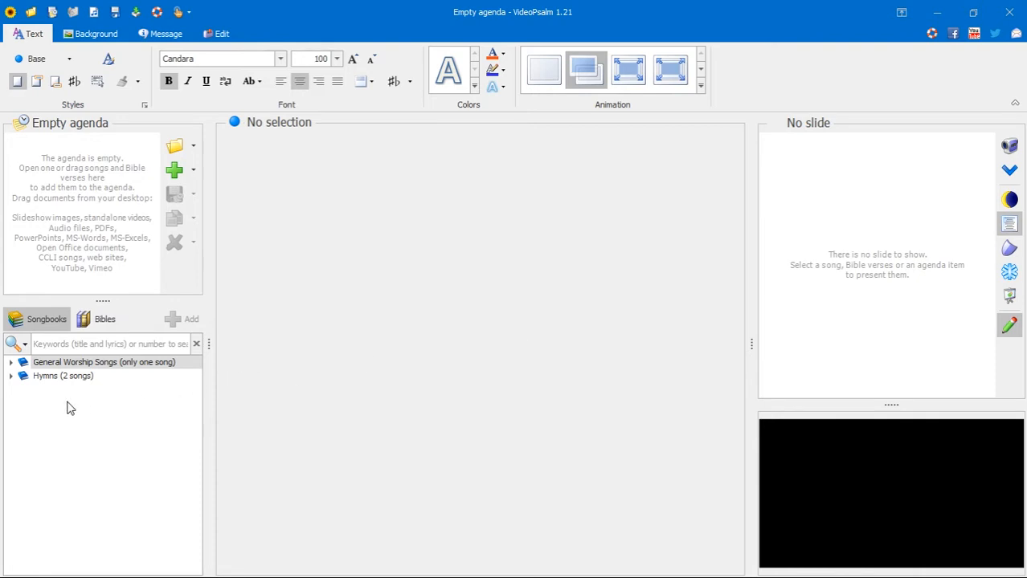
# - Show verse 2 of the song At the cross on the live output
pyautogui.click(103, 362)
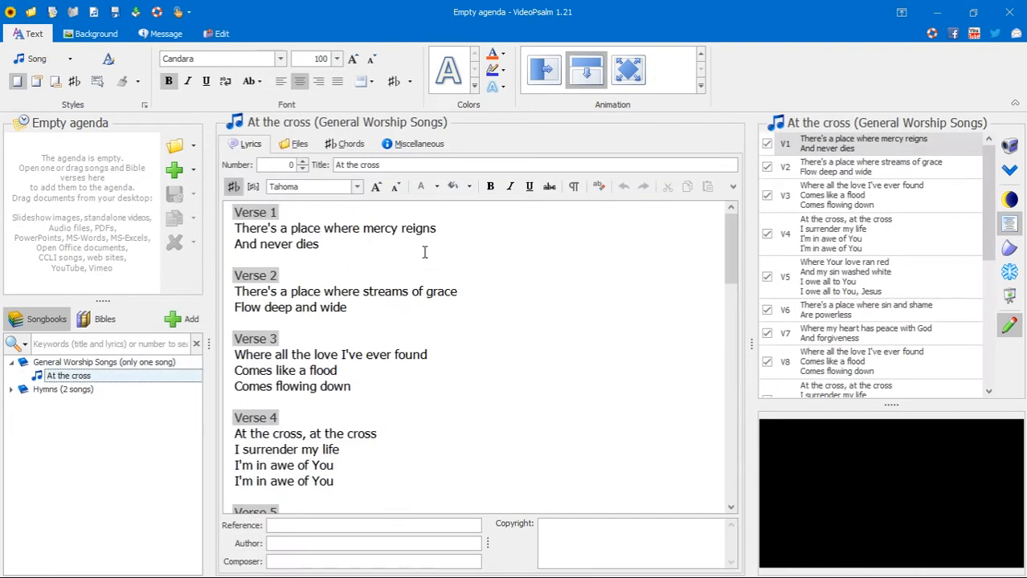
pyautogui.click(871, 165)
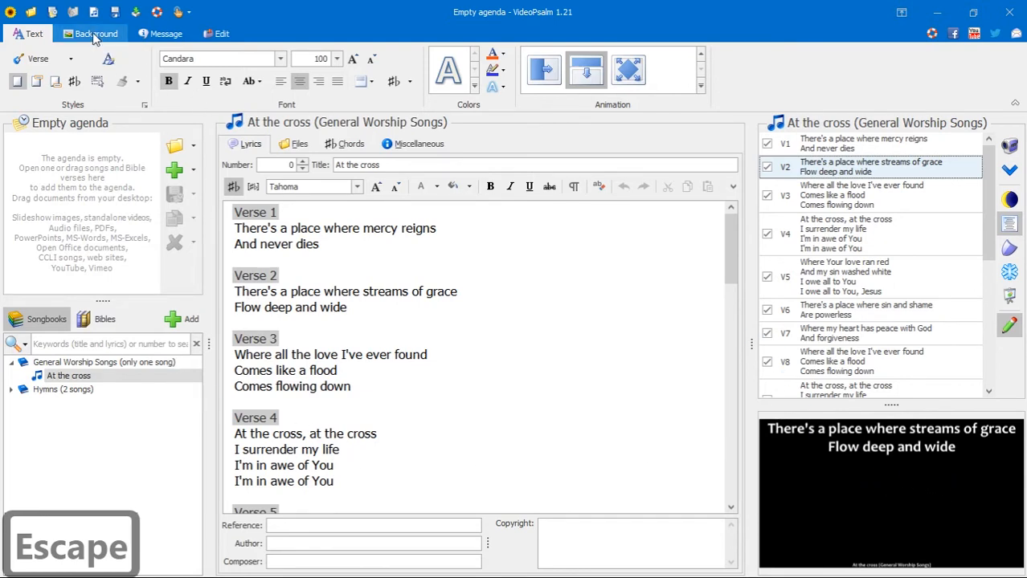
# - Try the Autumn image and another, then keep Sun Beams behind the verse lyrics
pyautogui.click(98, 32)
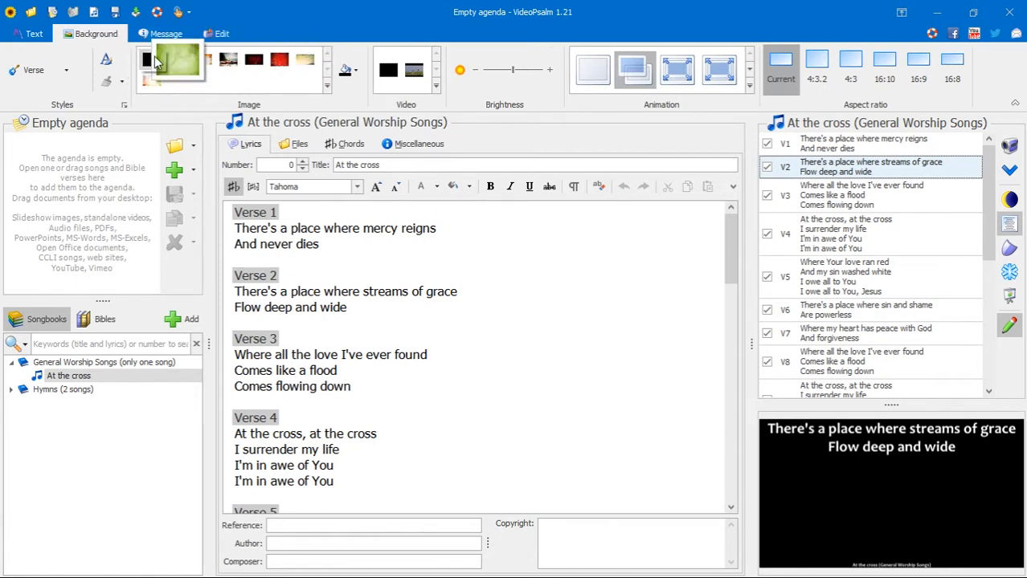
pyautogui.click(147, 61)
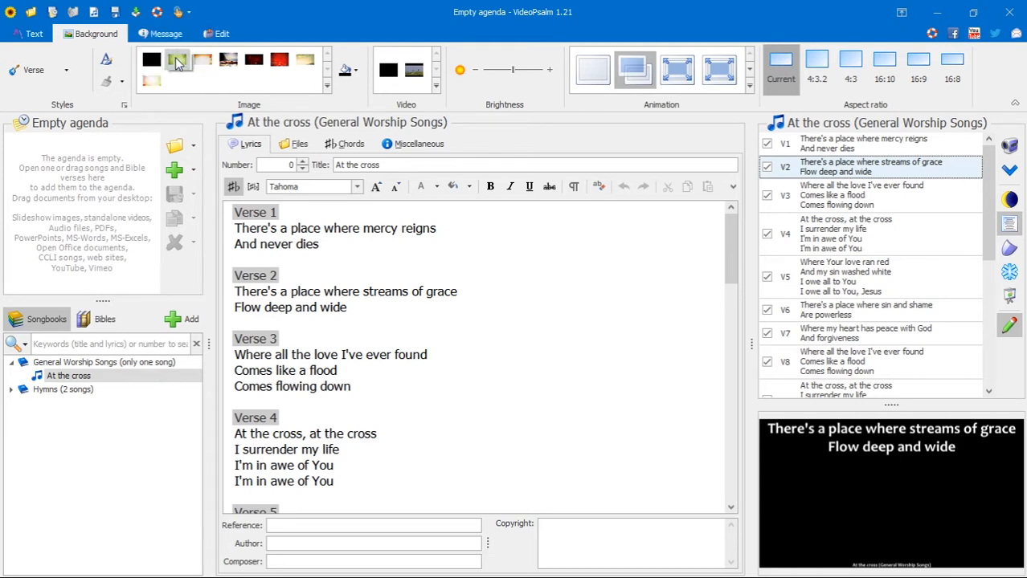
pyautogui.click(228, 58)
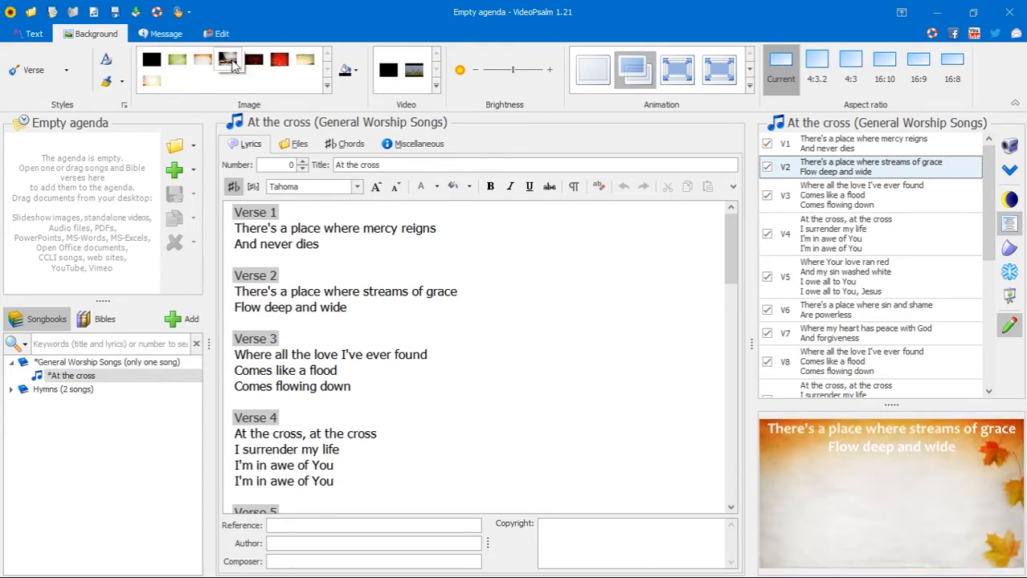
pyautogui.click(276, 58)
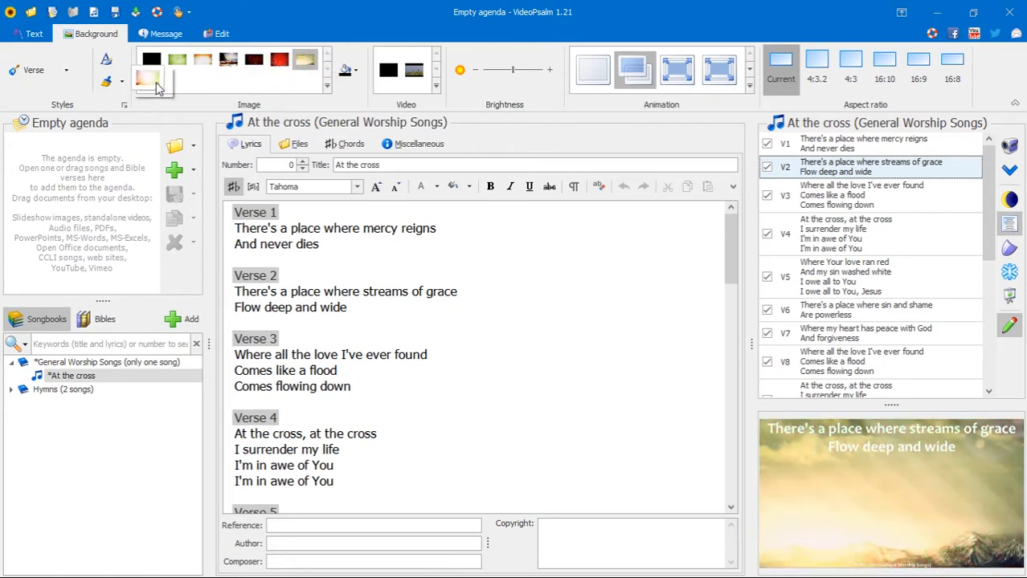
pyautogui.click(151, 81)
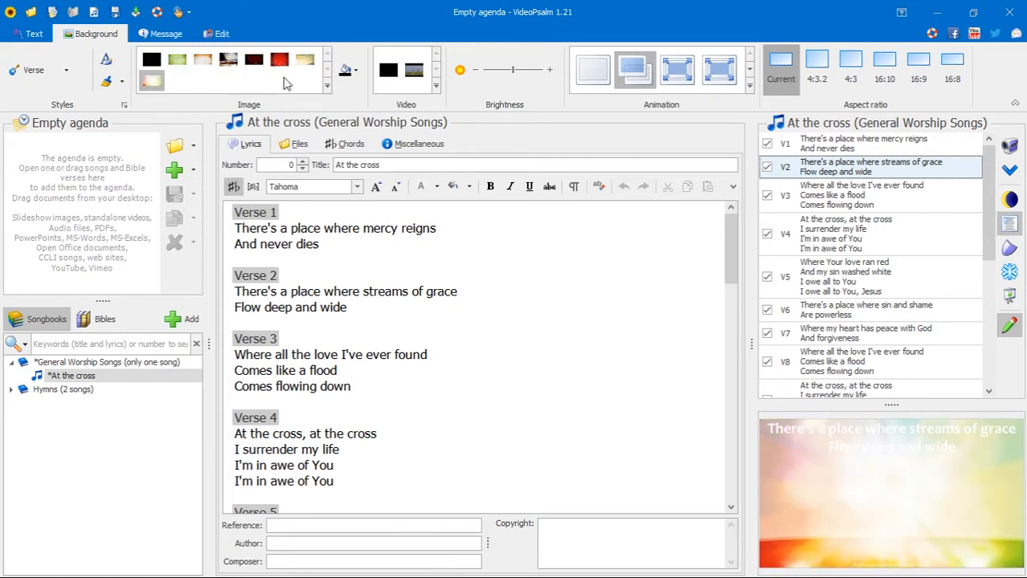
pyautogui.moveTo(408, 101)
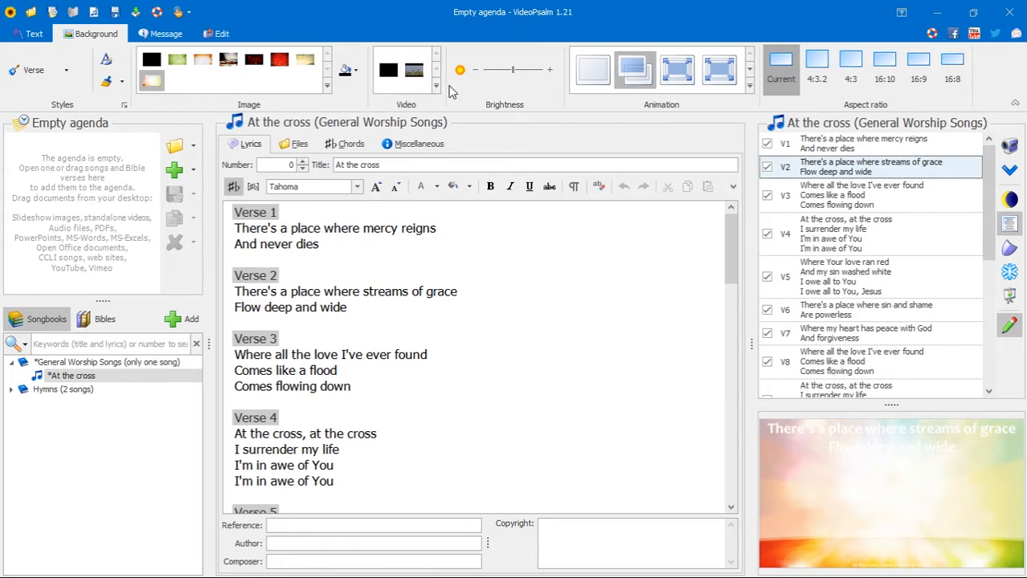
# - Apply a video from the Video gallery as the background and play it
pyautogui.click(416, 70)
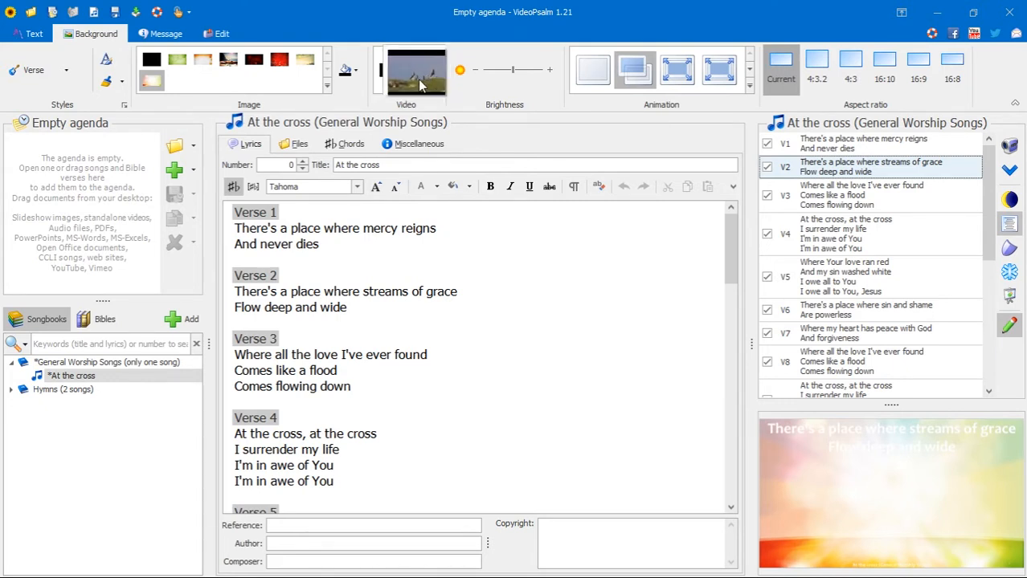
pyautogui.click(415, 71)
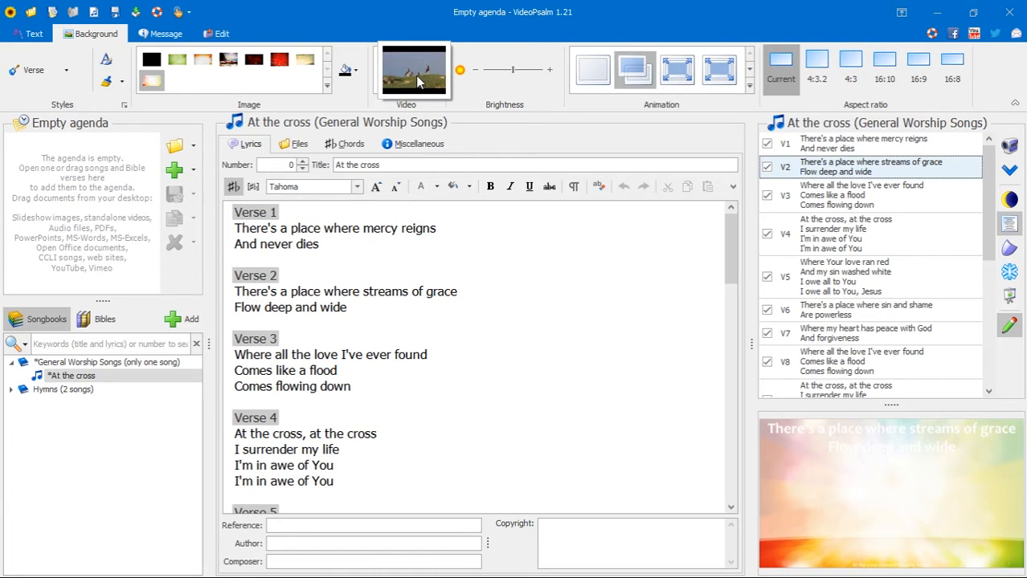
pyautogui.click(413, 71)
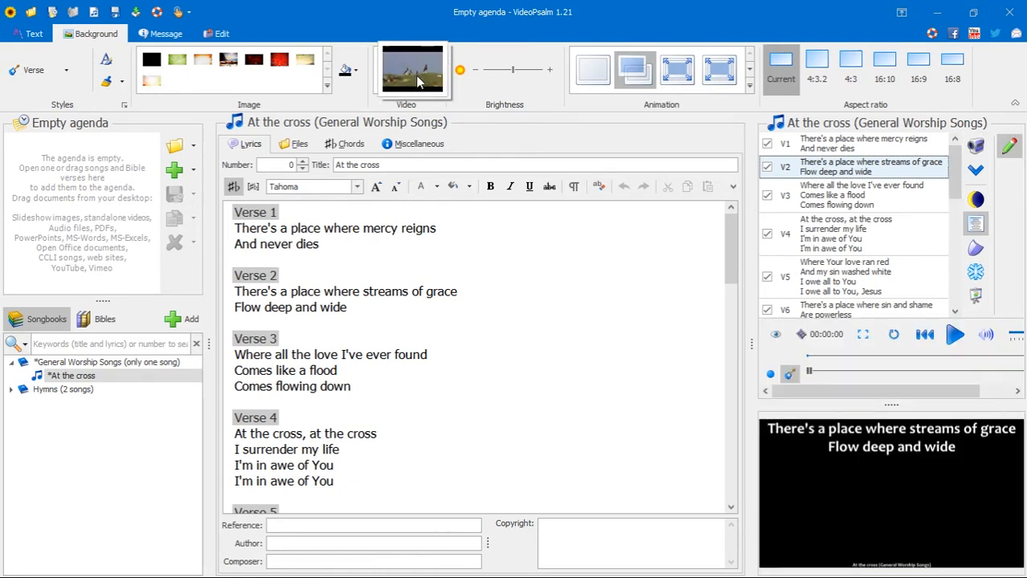
pyautogui.click(954, 336)
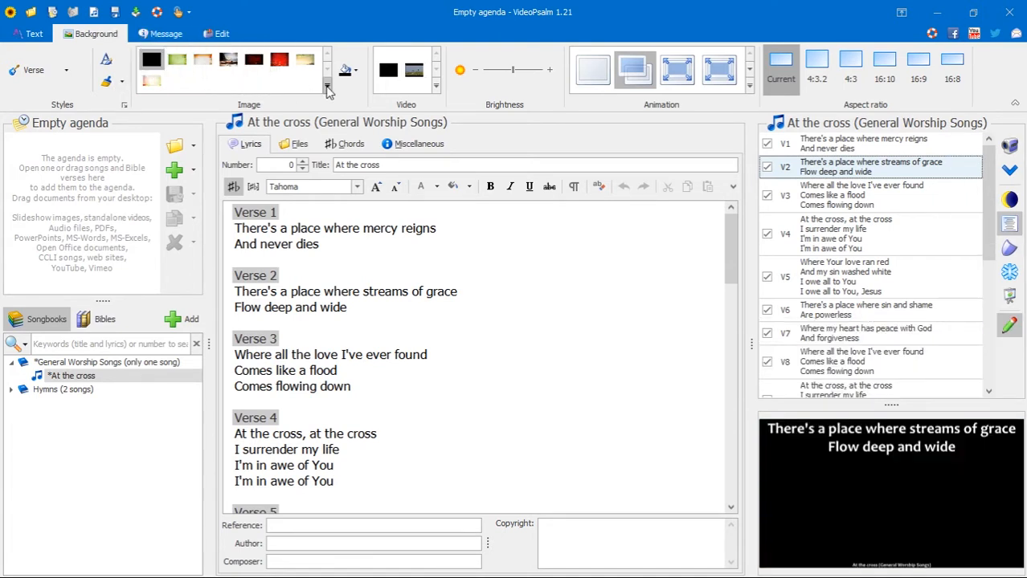
pyautogui.moveTo(328, 90)
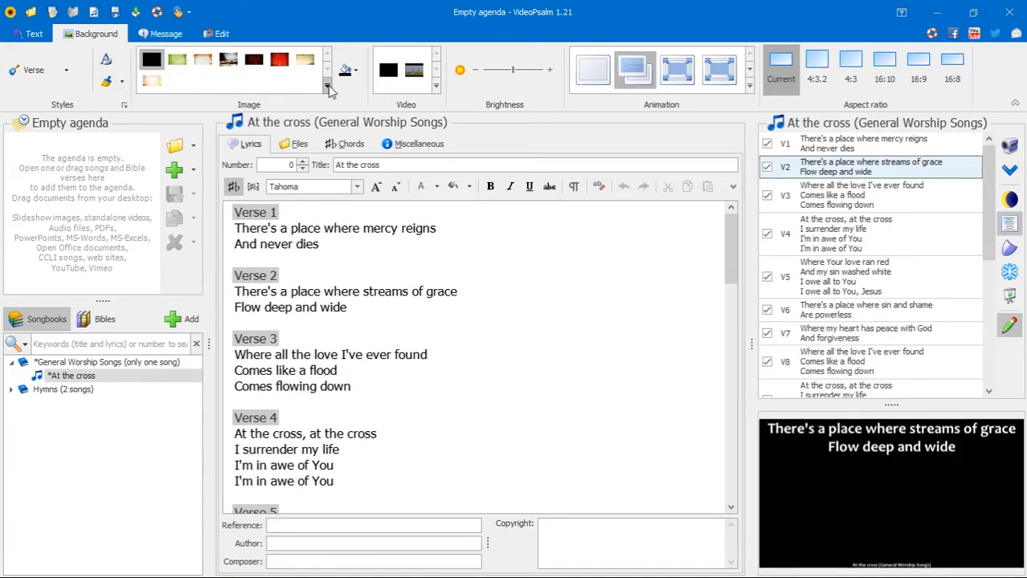
# - Start the Import images assistant from the Image gallery dropdown
pyautogui.click(328, 87)
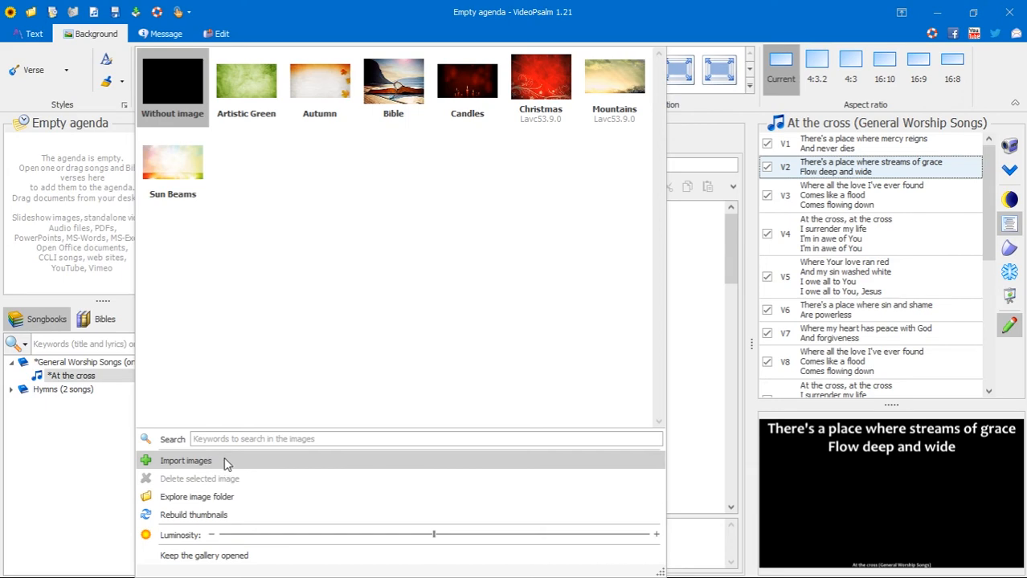
pyautogui.click(187, 459)
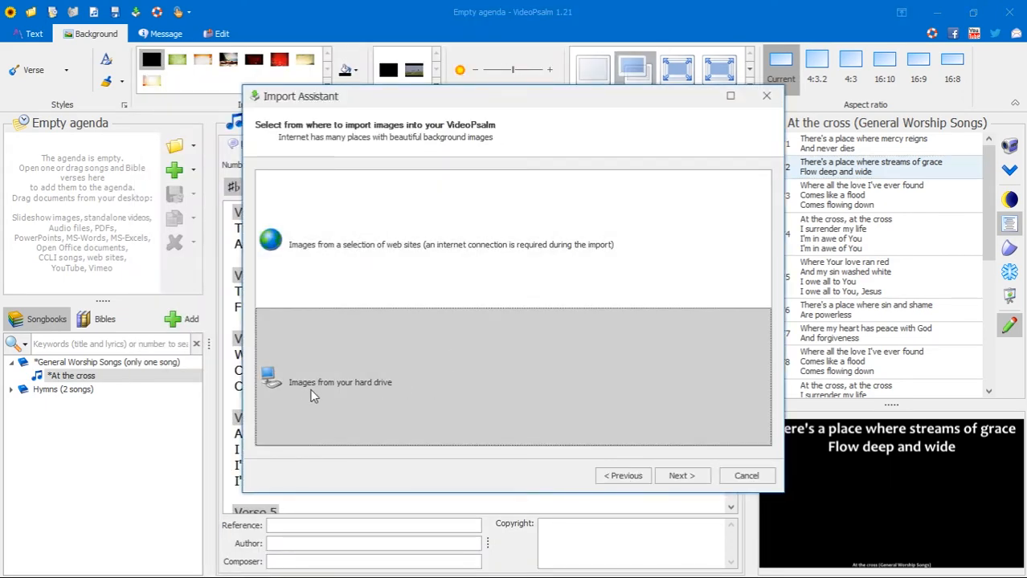
# - Import the three photos from the hard-drive Images folder into the background gallery
pyautogui.click(747, 475)
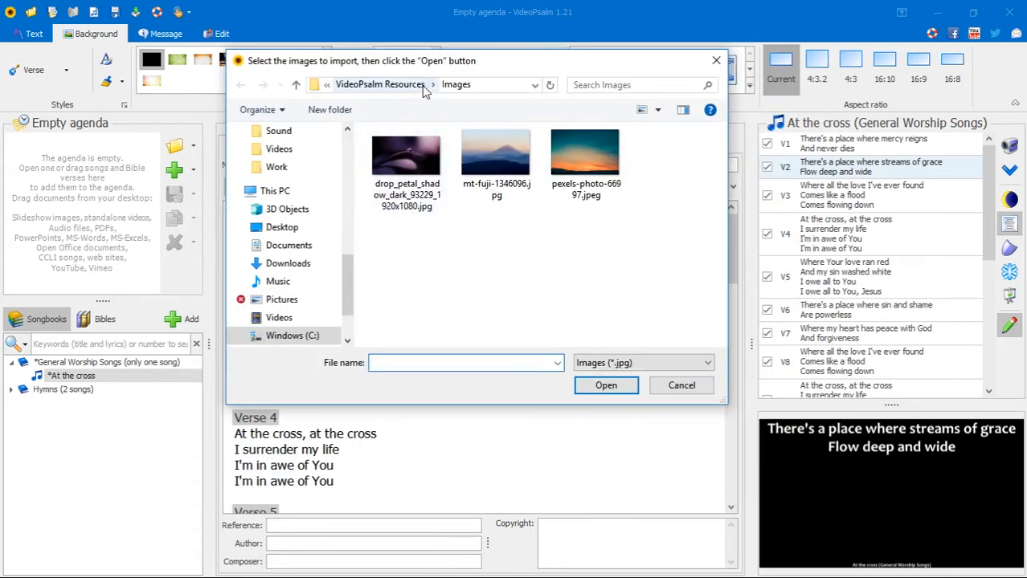
pyautogui.click(585, 153)
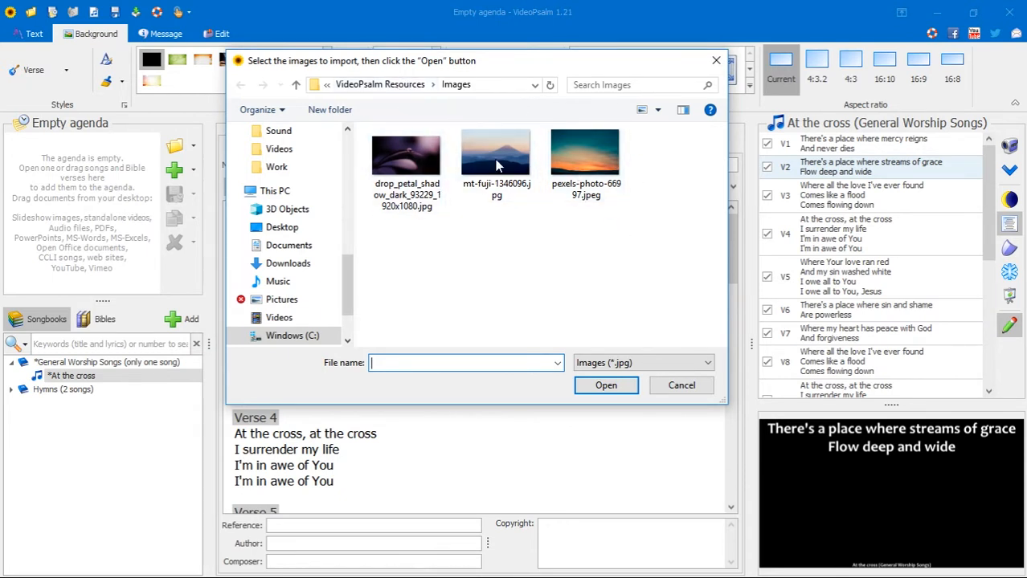
pyautogui.click(405, 158)
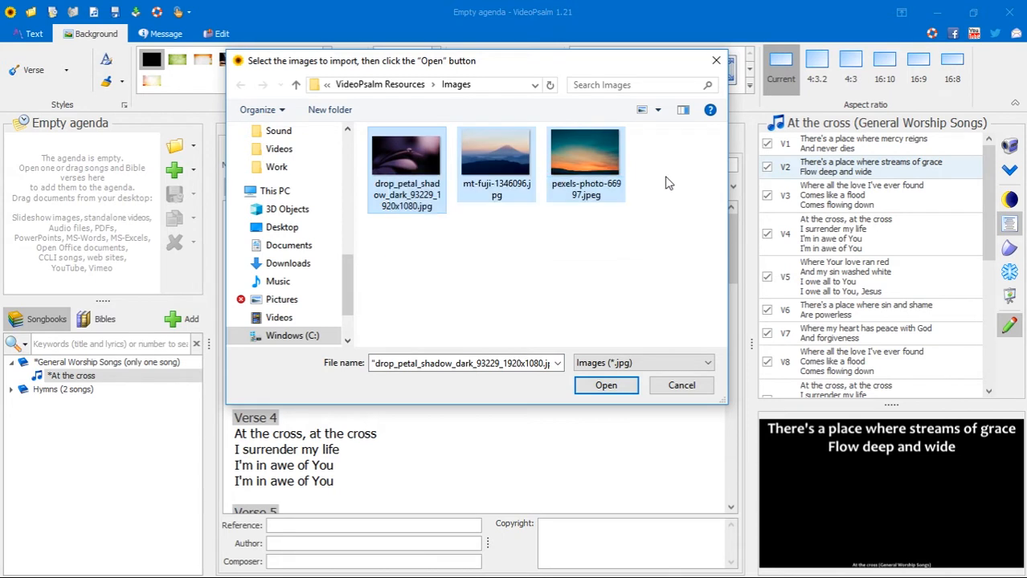
pyautogui.moveTo(606, 386)
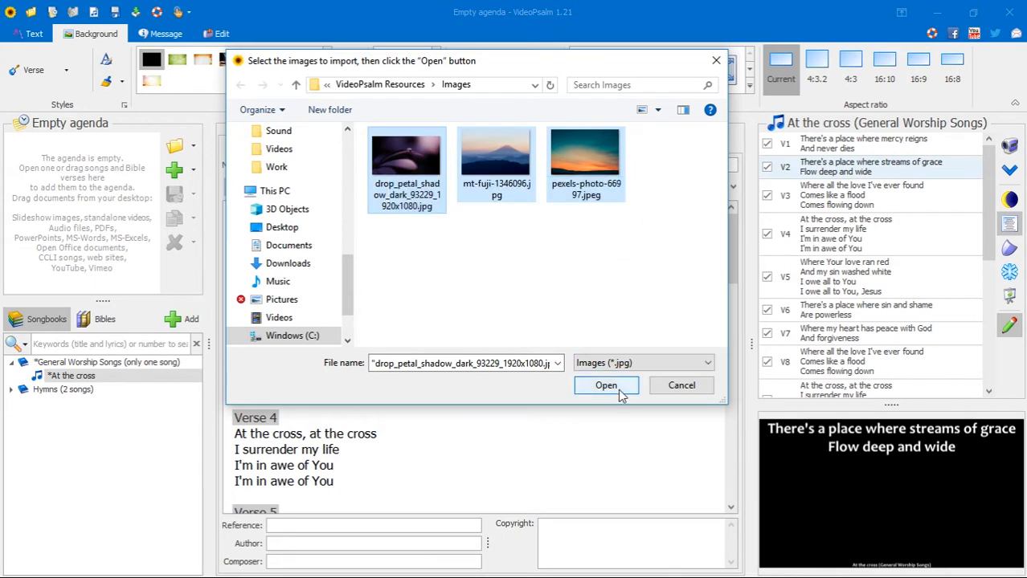
pyautogui.click(605, 385)
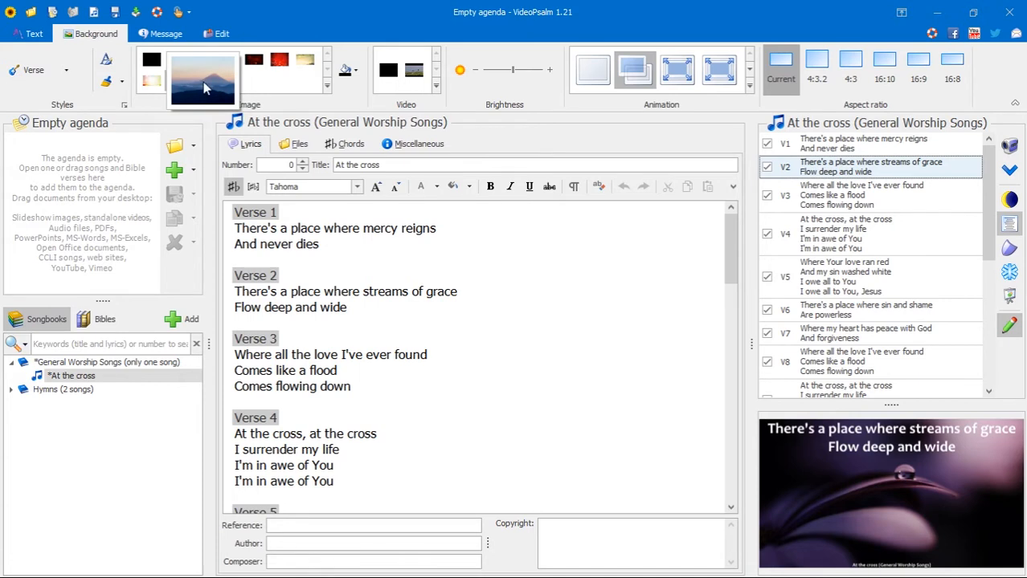
# - Try the sunset photo, then keep the imported mountain photo behind the lyrics
pyautogui.click(228, 81)
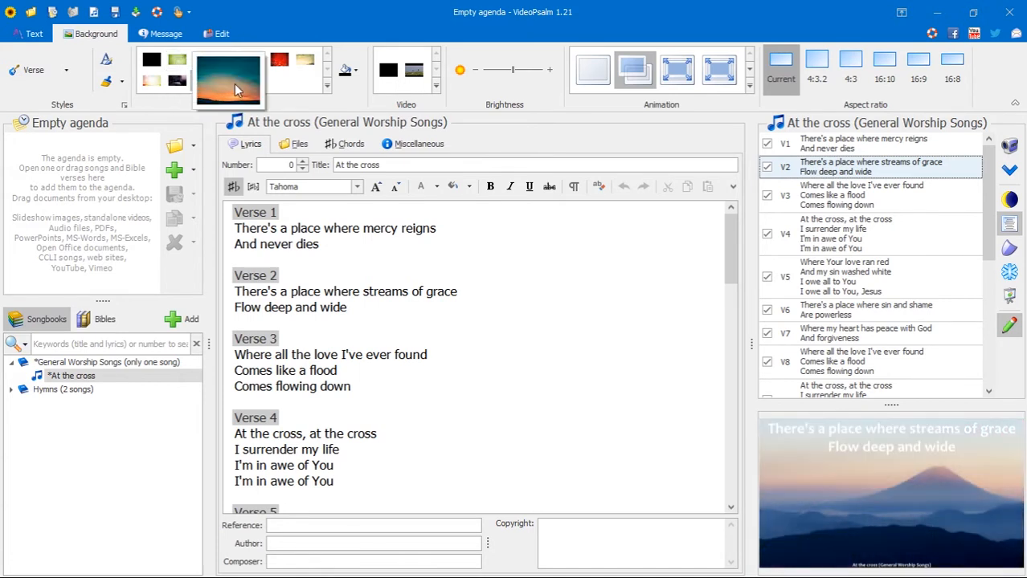
pyautogui.click(176, 79)
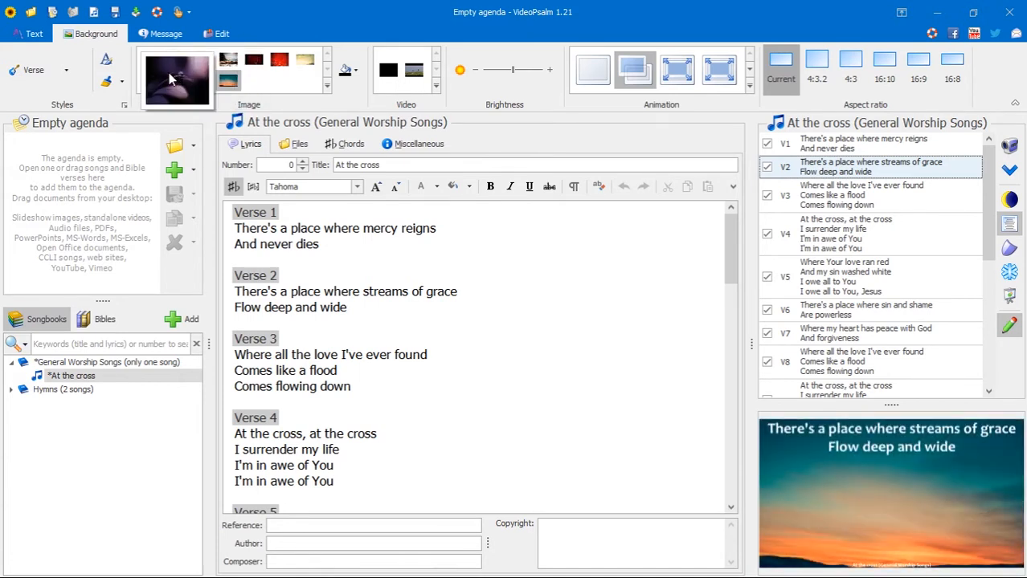
pyautogui.click(202, 78)
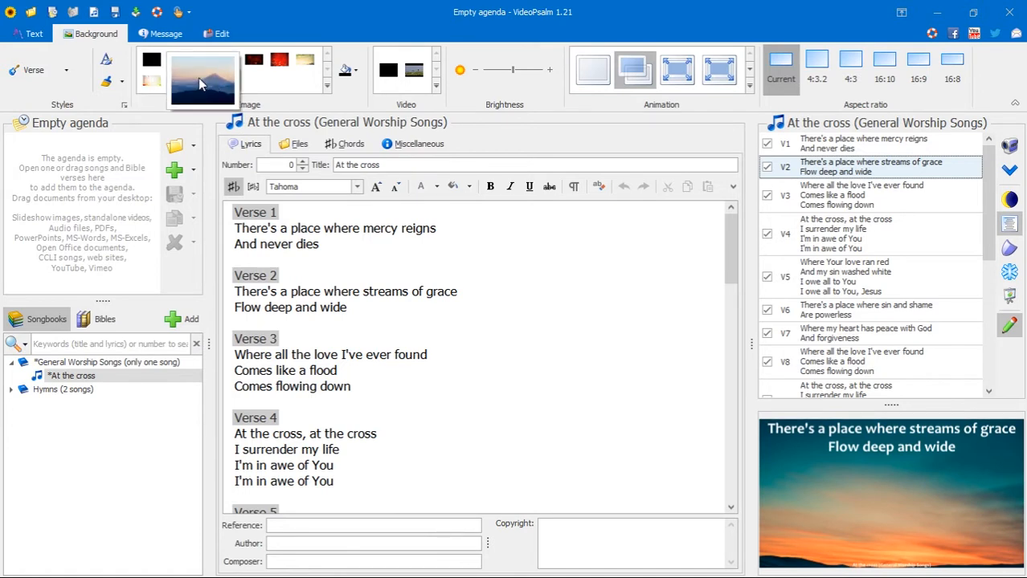
pyautogui.click(202, 78)
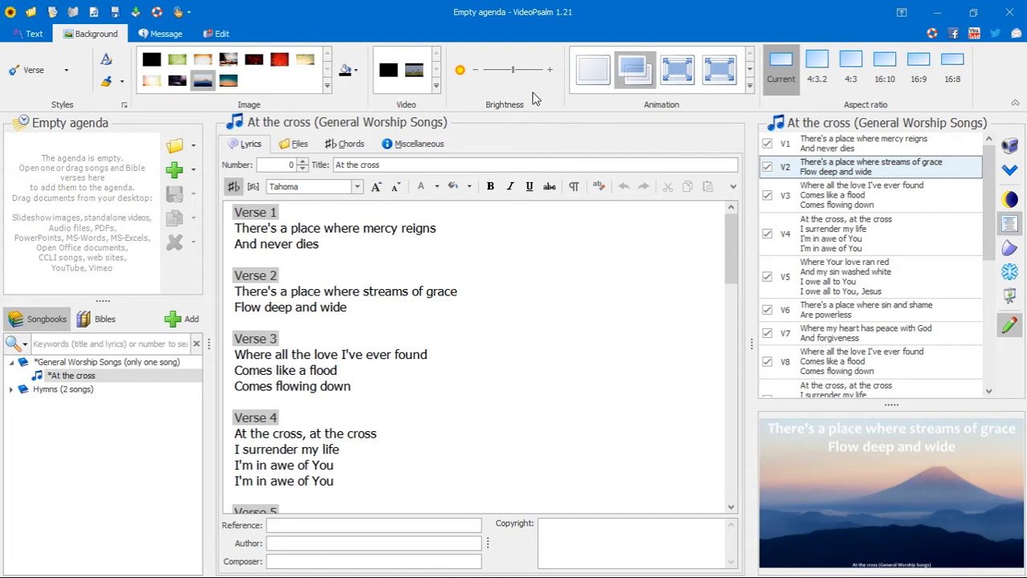
pyautogui.moveTo(876, 427)
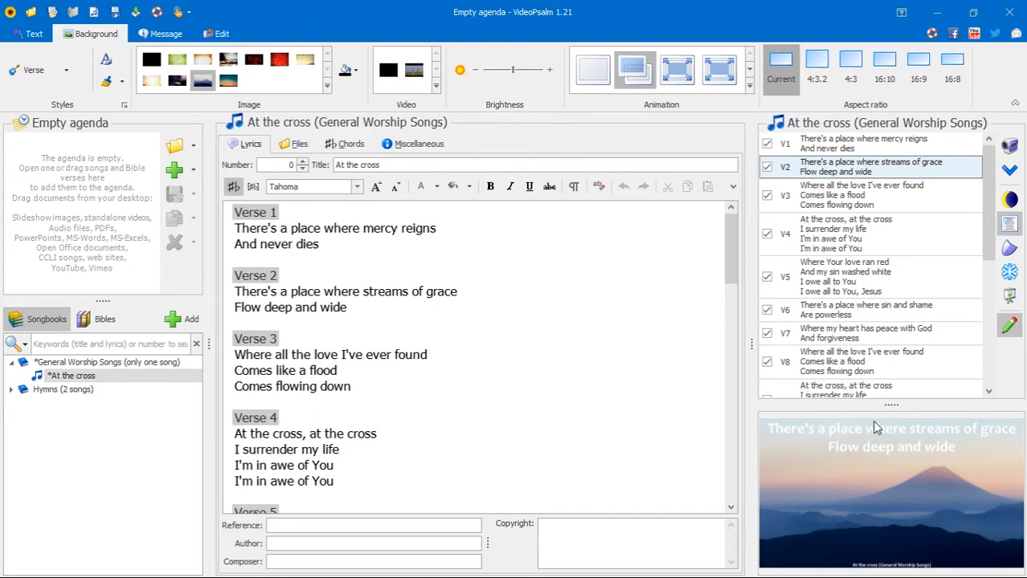
pyautogui.moveTo(912, 456)
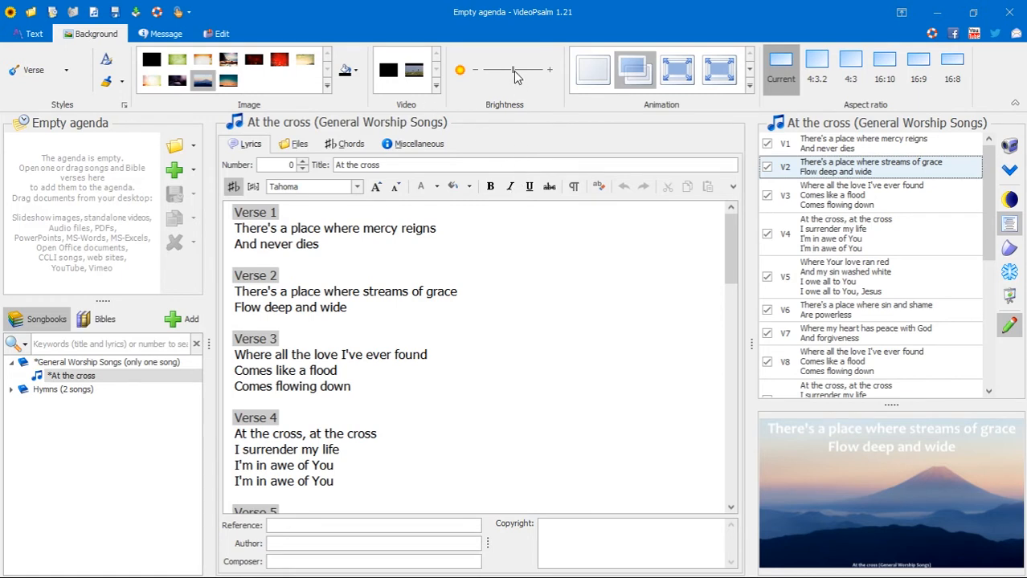
pyautogui.moveTo(513, 71)
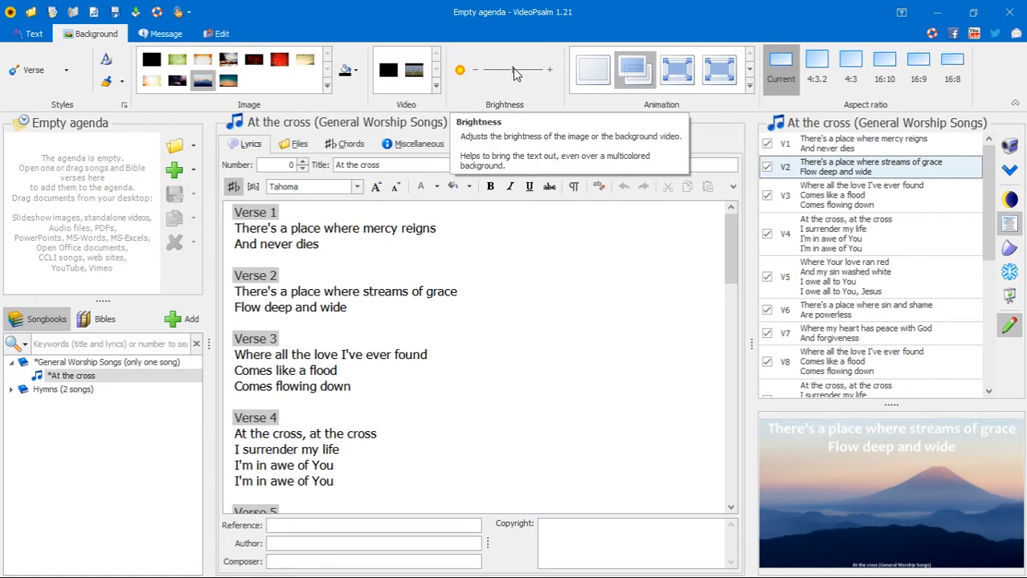
# - Dim the mountain background with the Brightness slider, then restore it
pyautogui.moveTo(514, 71); pyautogui.dragTo(526, 71)
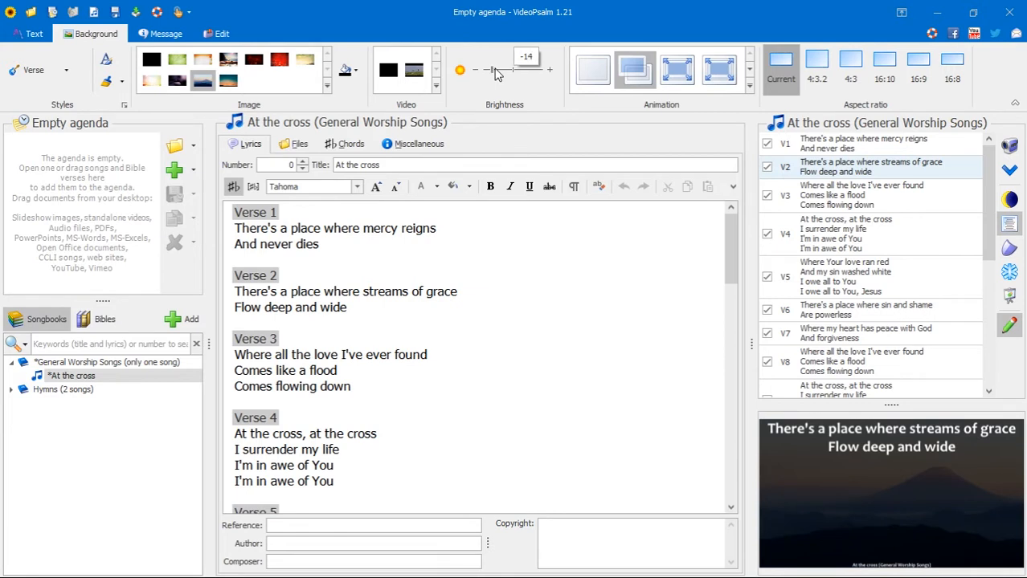
pyautogui.moveTo(497, 71); pyautogui.dragTo(504, 71)
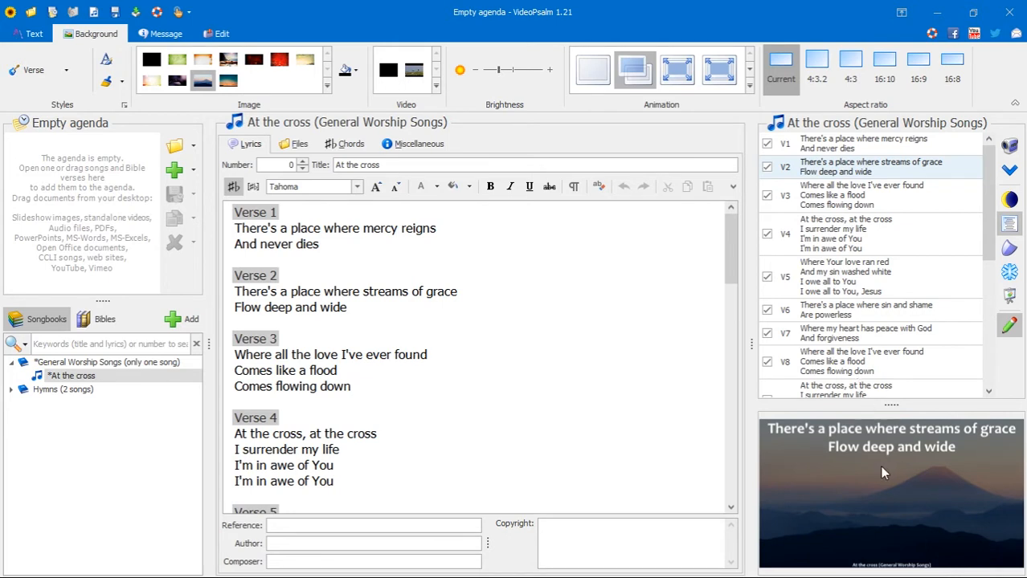
pyautogui.moveTo(922, 430)
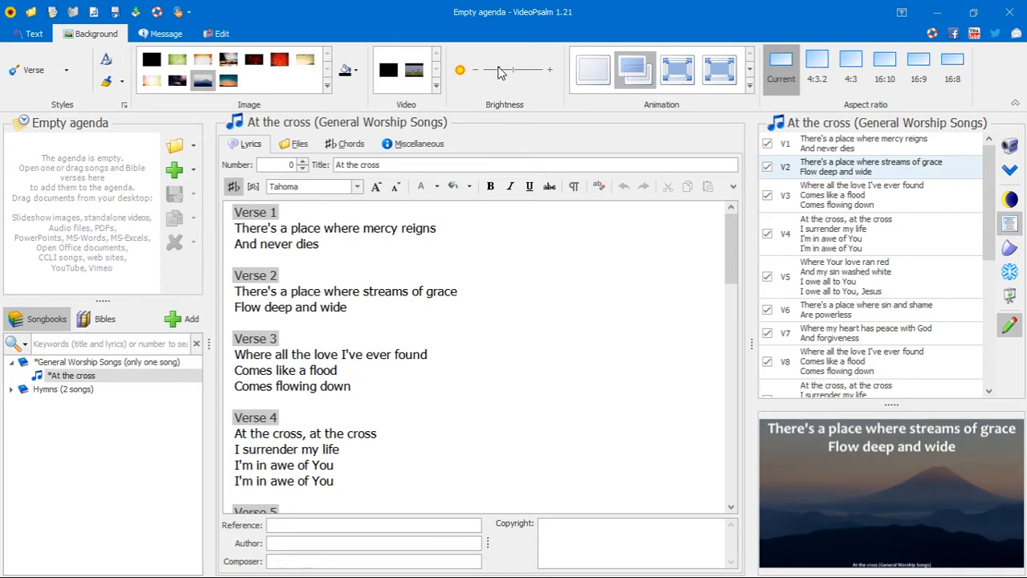
pyautogui.click(413, 71)
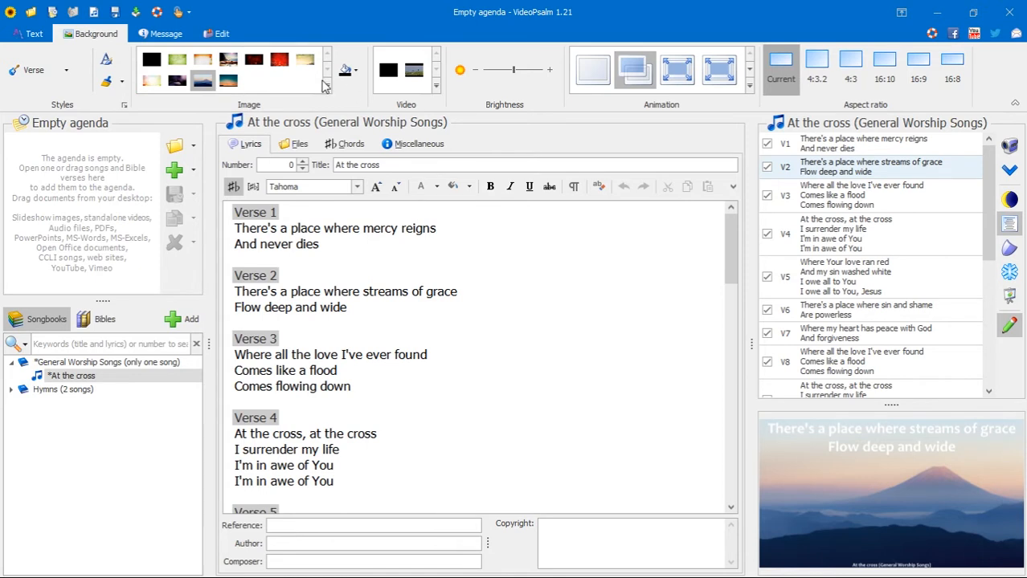
pyautogui.moveTo(360, 273)
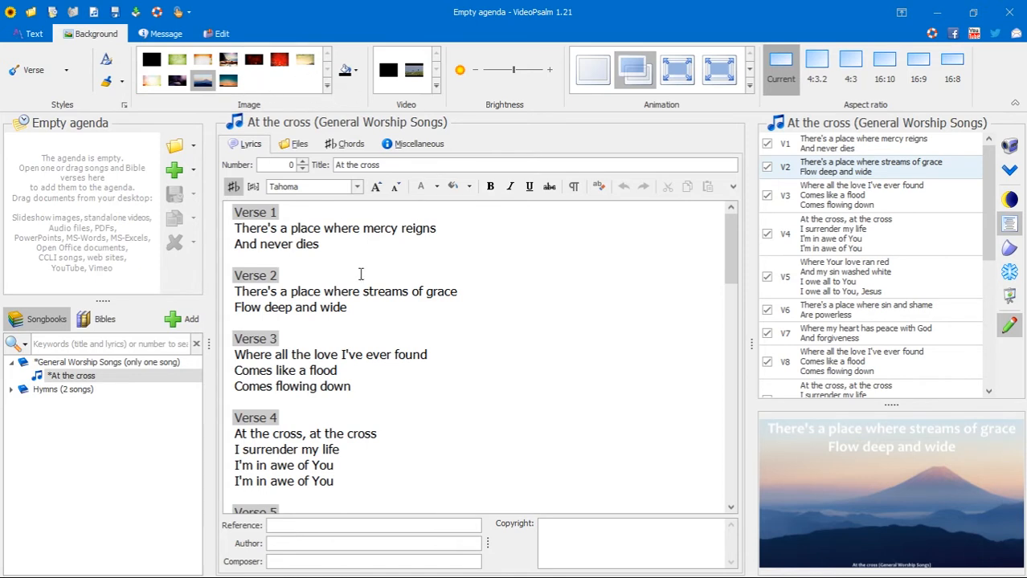
# - Launch Google Chrome from the Start menu and go to pexels.com
pyautogui.click(12, 567)
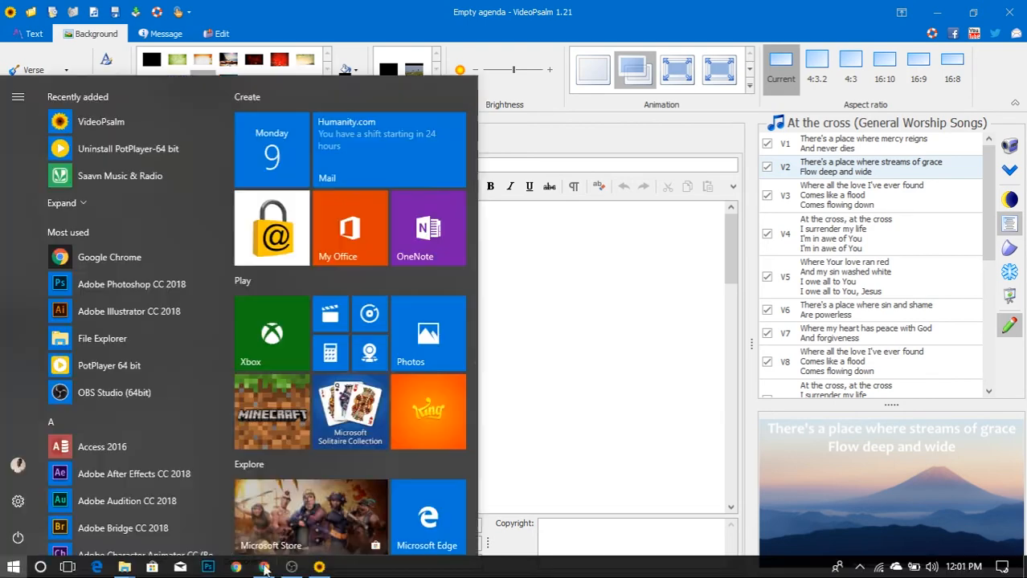
pyautogui.click(234, 569)
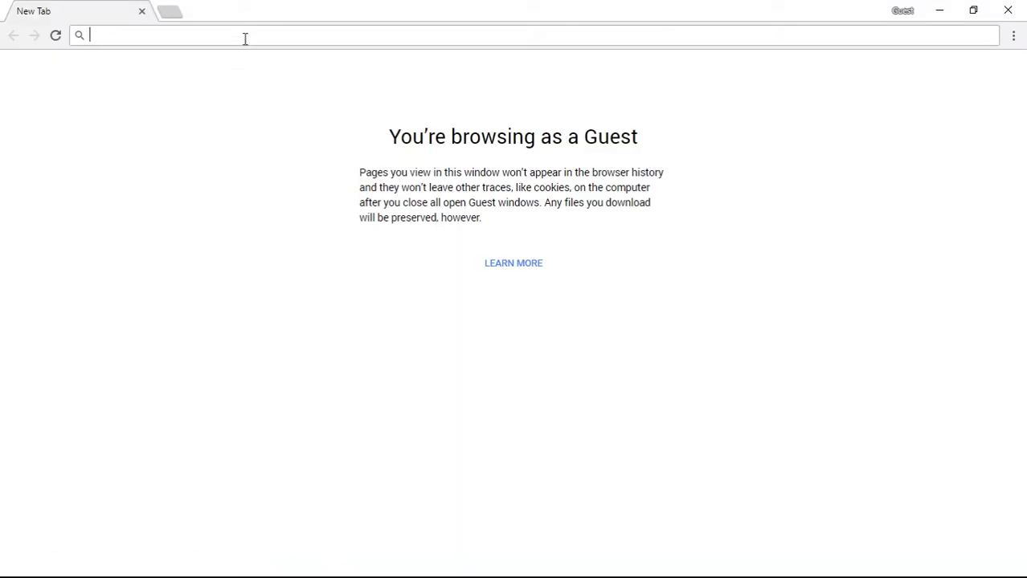
pyautogui.write('pexel')
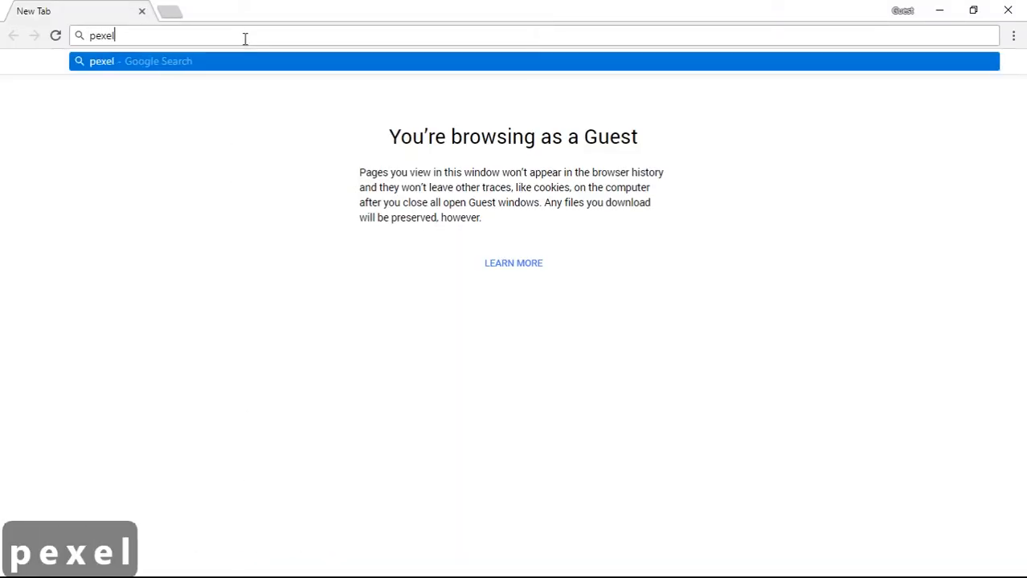
pyautogui.write('s.com')
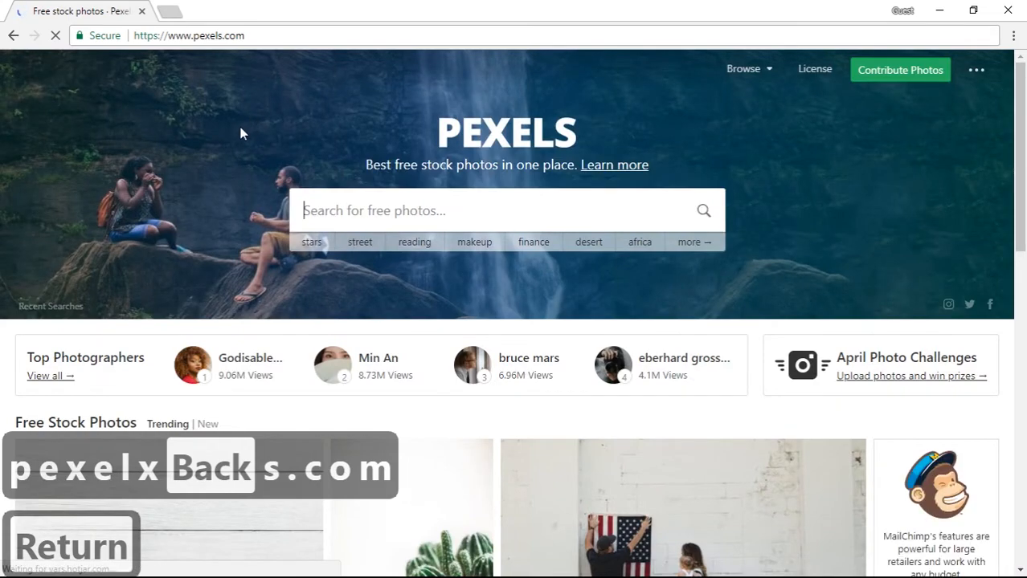
# - Scroll down through the Pexels photo grid
pyautogui.scroll(-3)
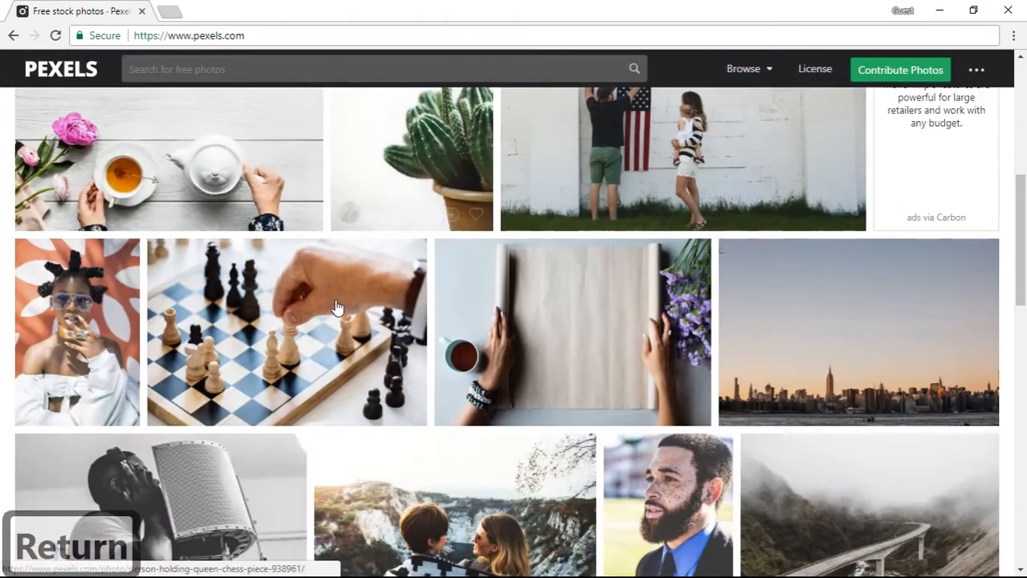
pyautogui.scroll(-3)
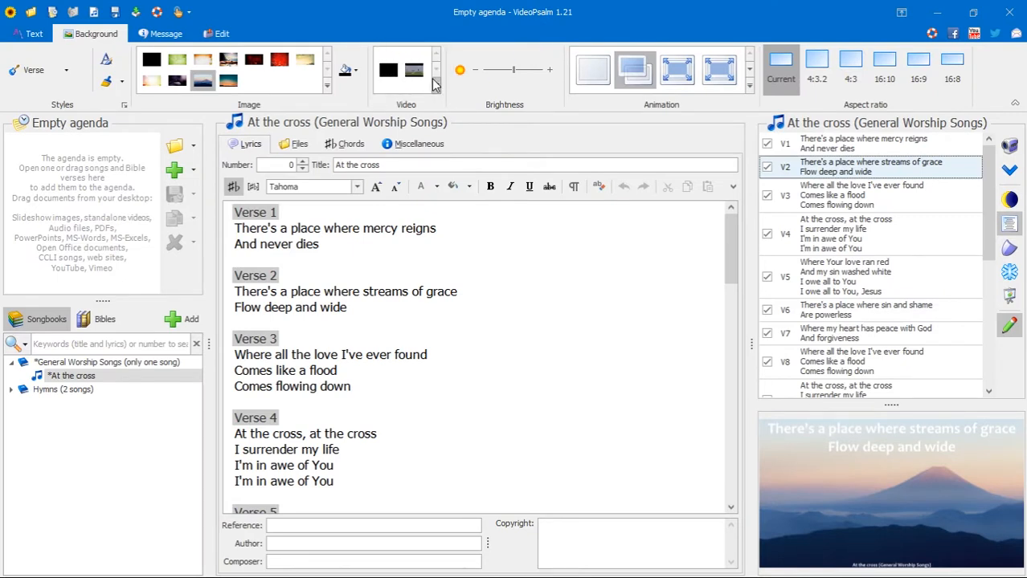
pyautogui.moveTo(937, 13)
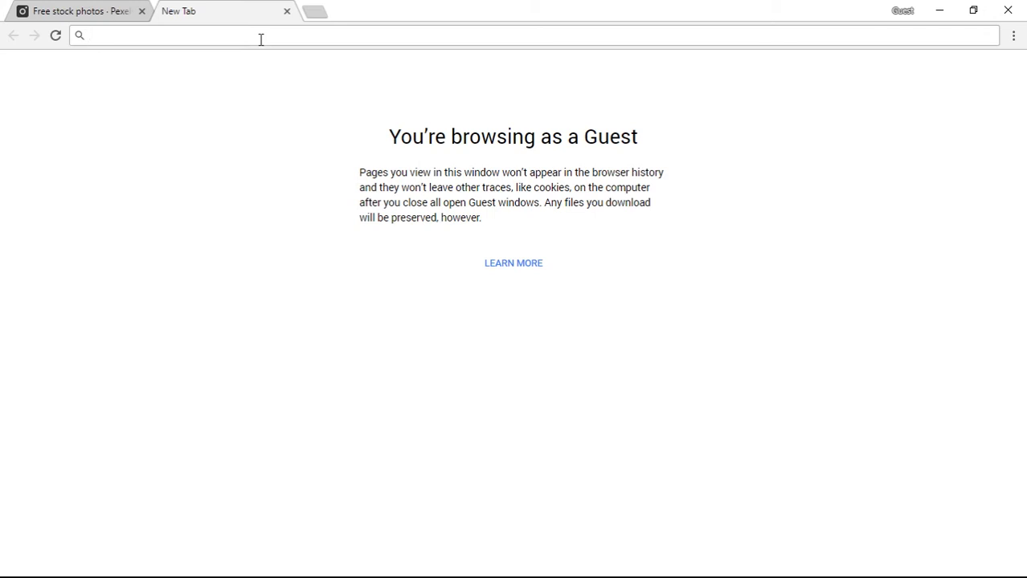
# - Search Google for 'church motion backgrounds' and open the Church Media Drop result
pyautogui.write('church motion backgroun')
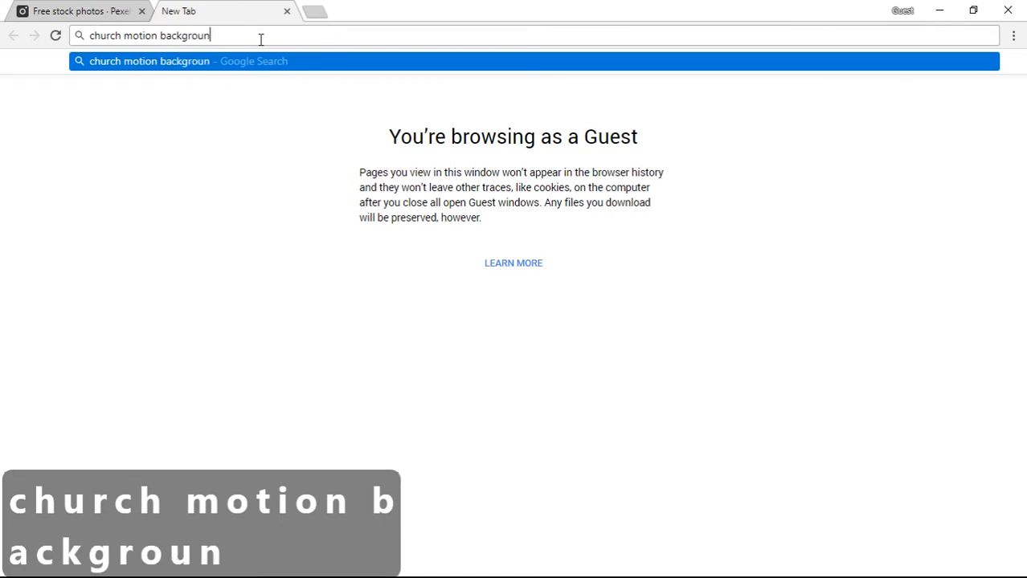
pyautogui.press('Return')
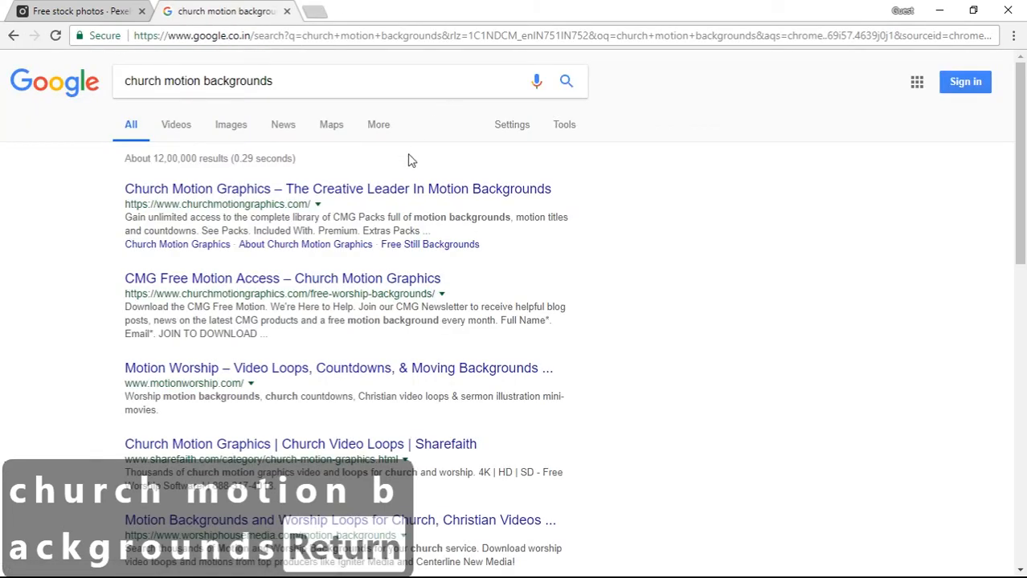
pyautogui.scroll(-3)
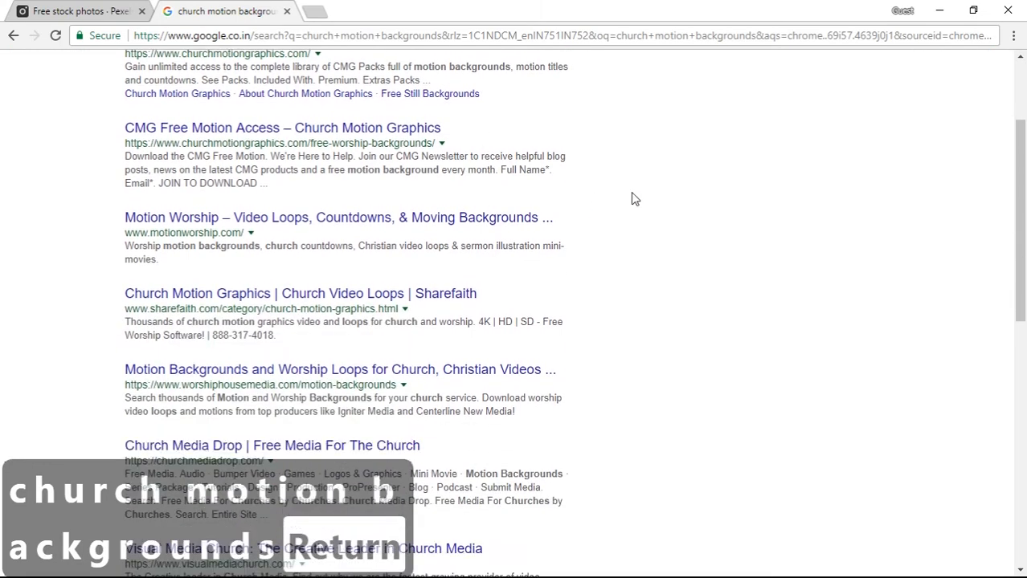
pyautogui.scroll(-3)
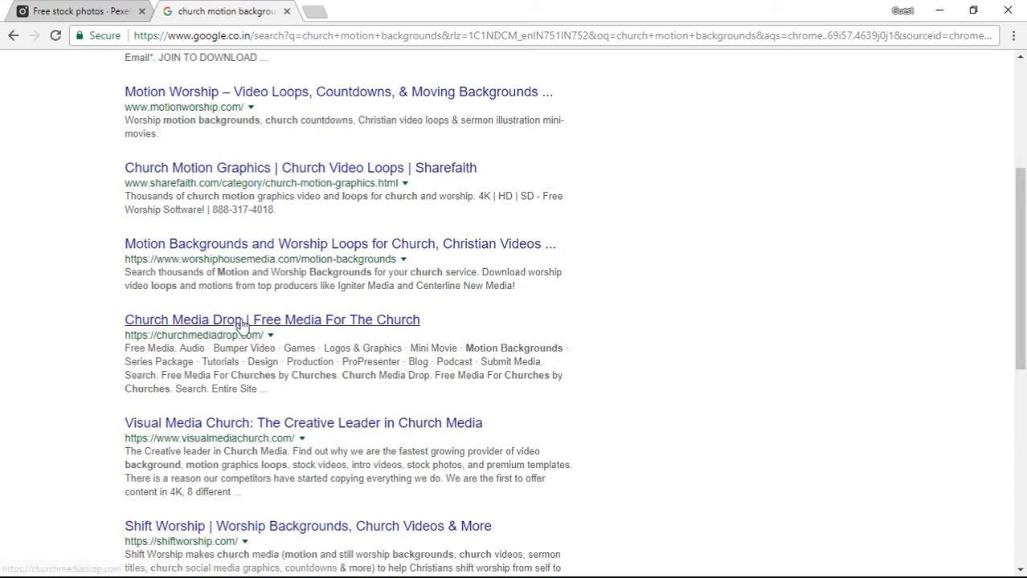
pyautogui.click(271, 319)
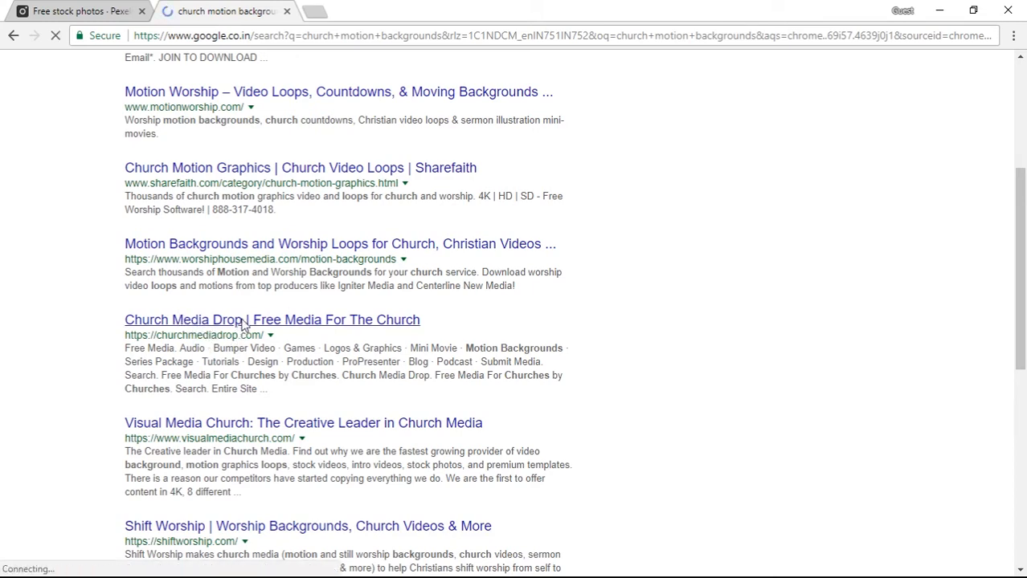
# - Scroll the Church Media Drop homepage grid and open the Effervescence Motions download page
pyautogui.click(271, 319)
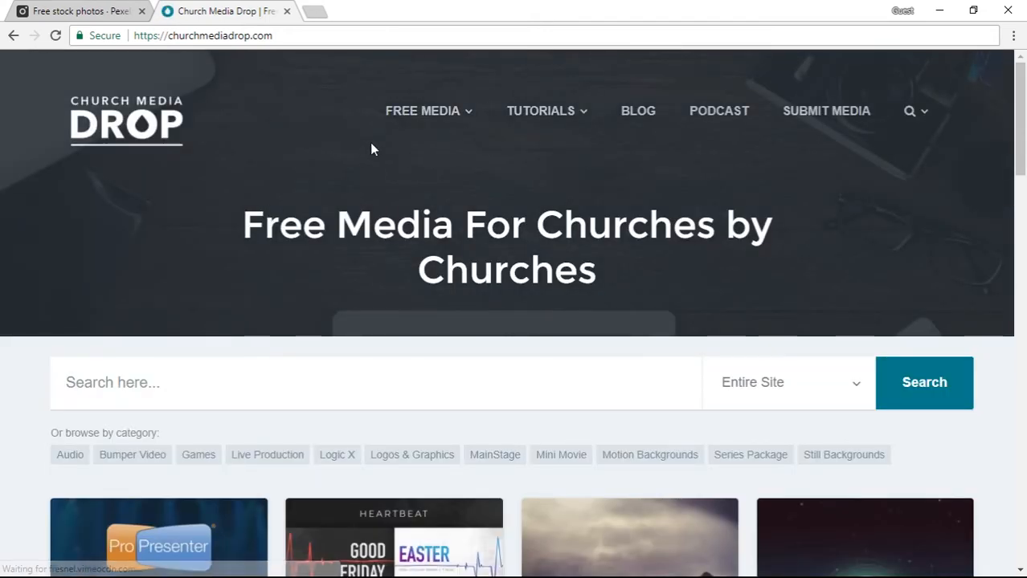
pyautogui.scroll(-3)
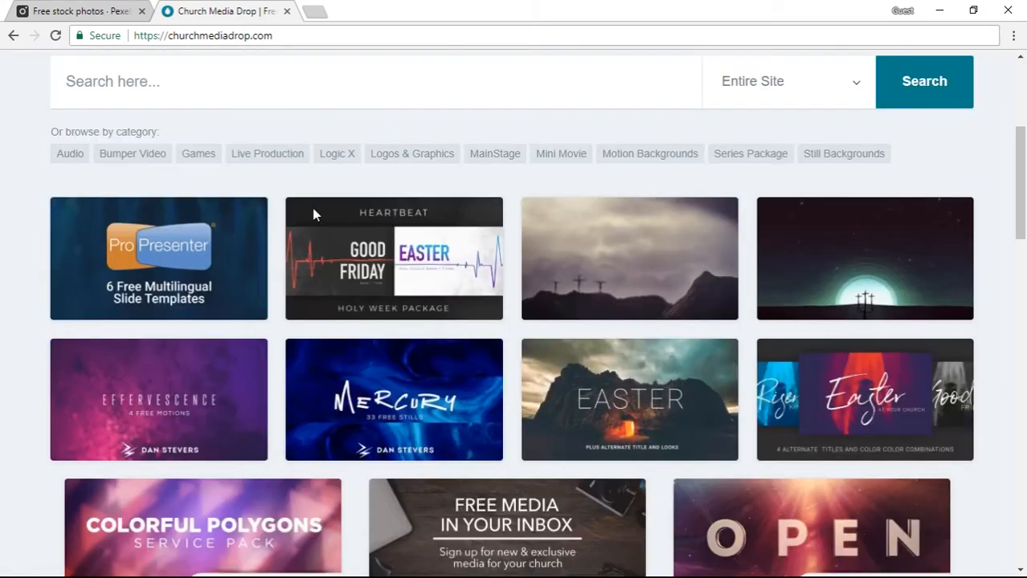
pyautogui.scroll(-3)
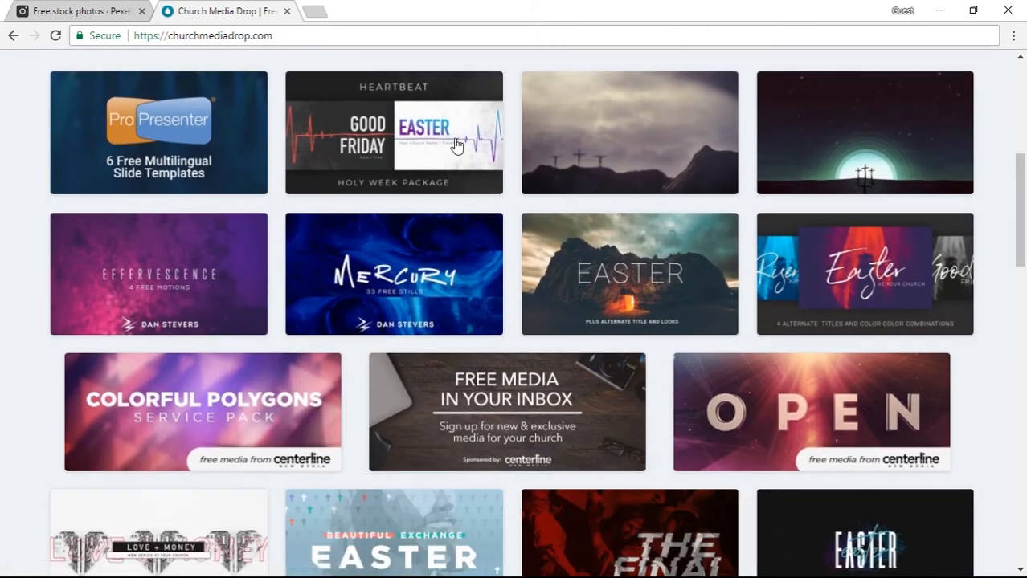
pyautogui.moveTo(270, 265)
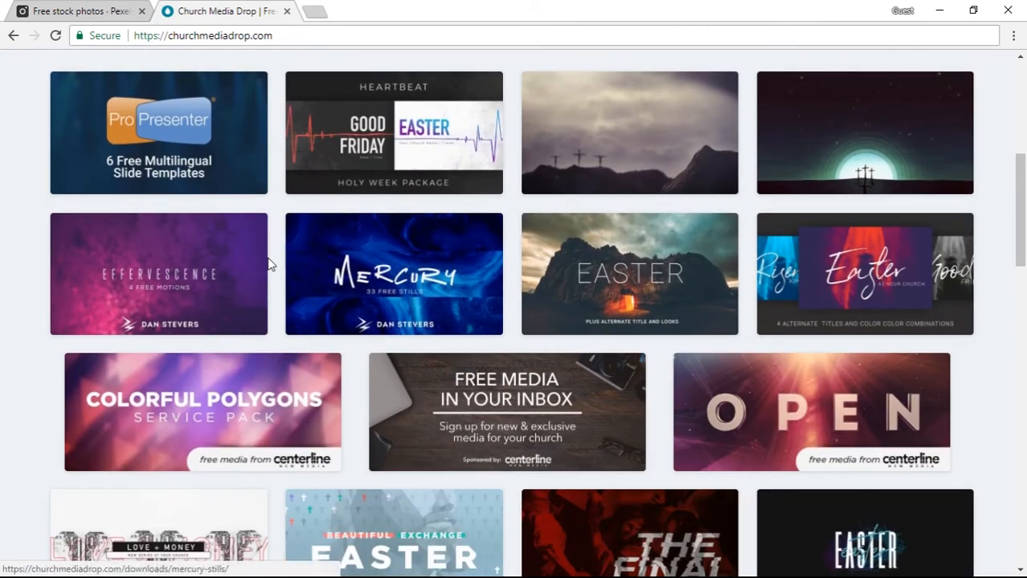
pyautogui.scroll(-3)
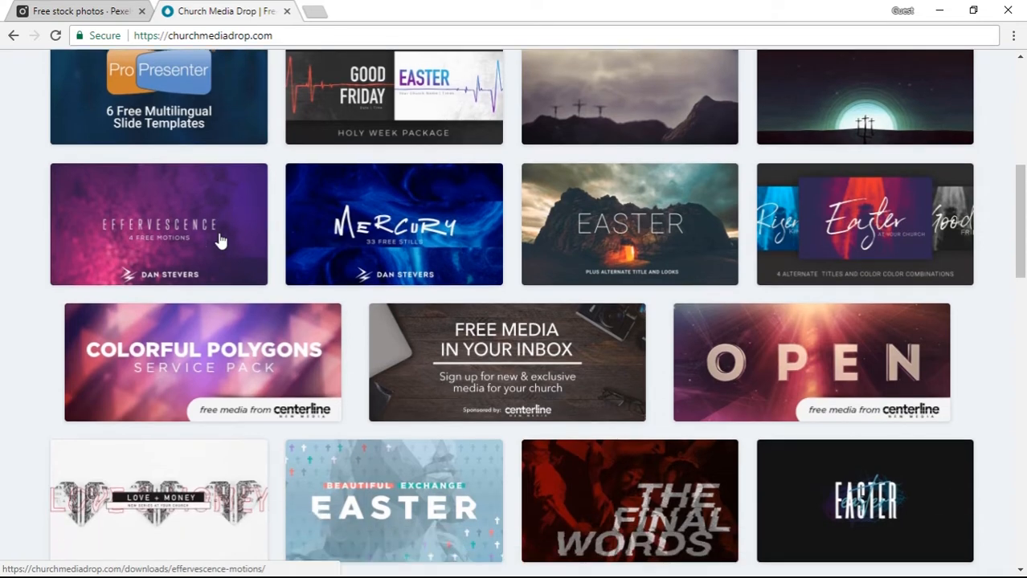
pyautogui.scroll(-3)
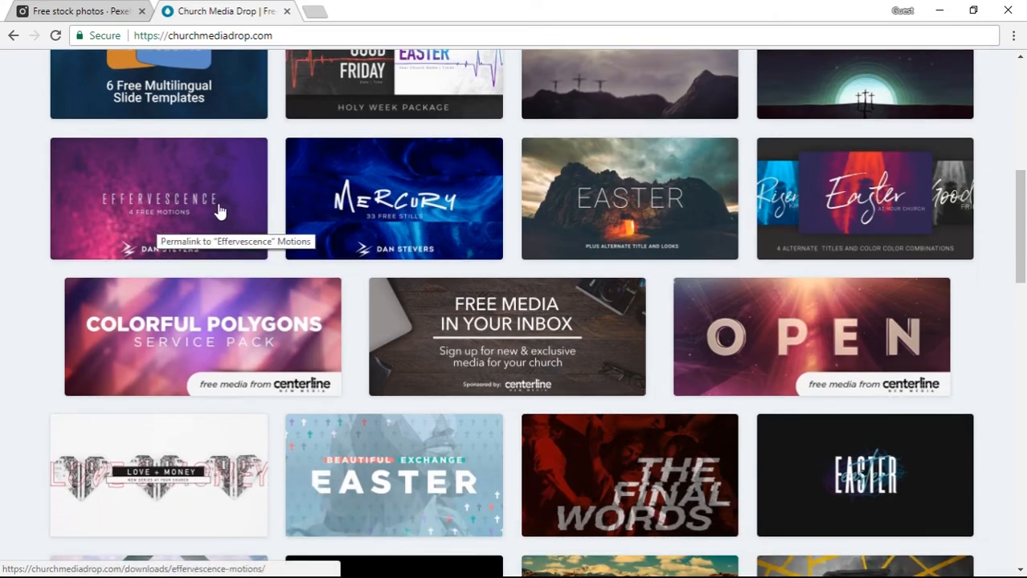
pyautogui.click(158, 199)
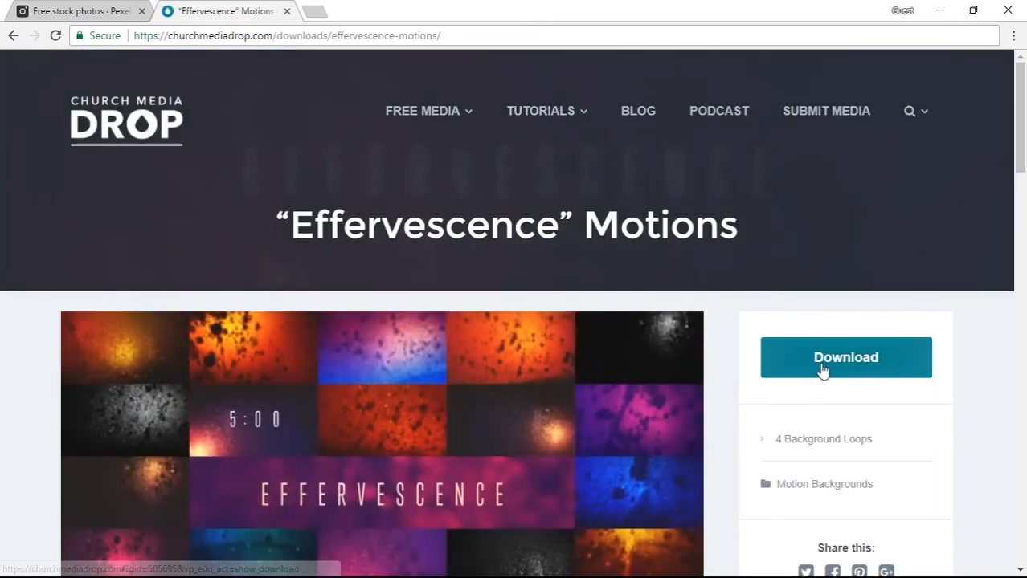
pyautogui.moveTo(732, 340)
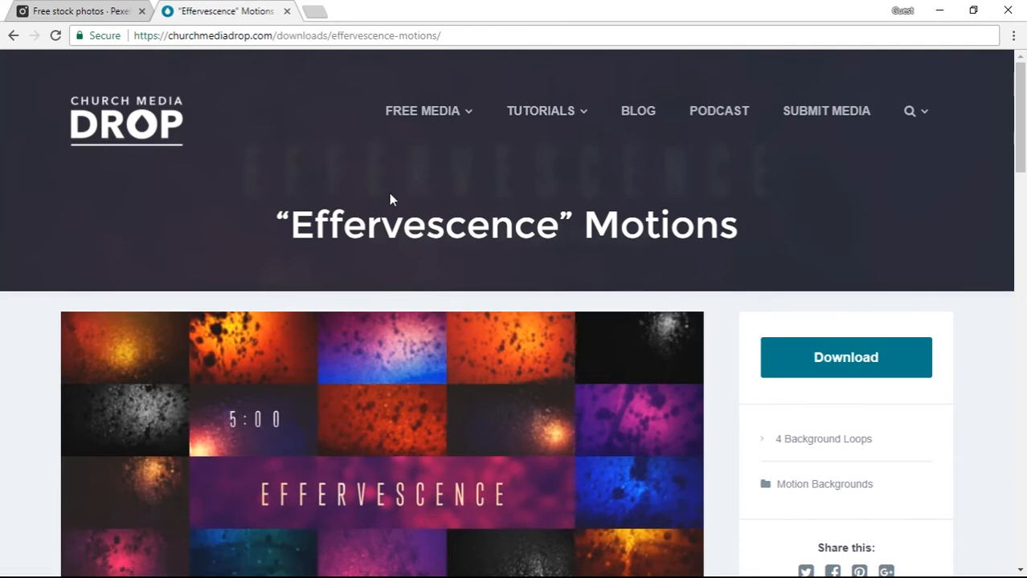
pyautogui.moveTo(201, 570)
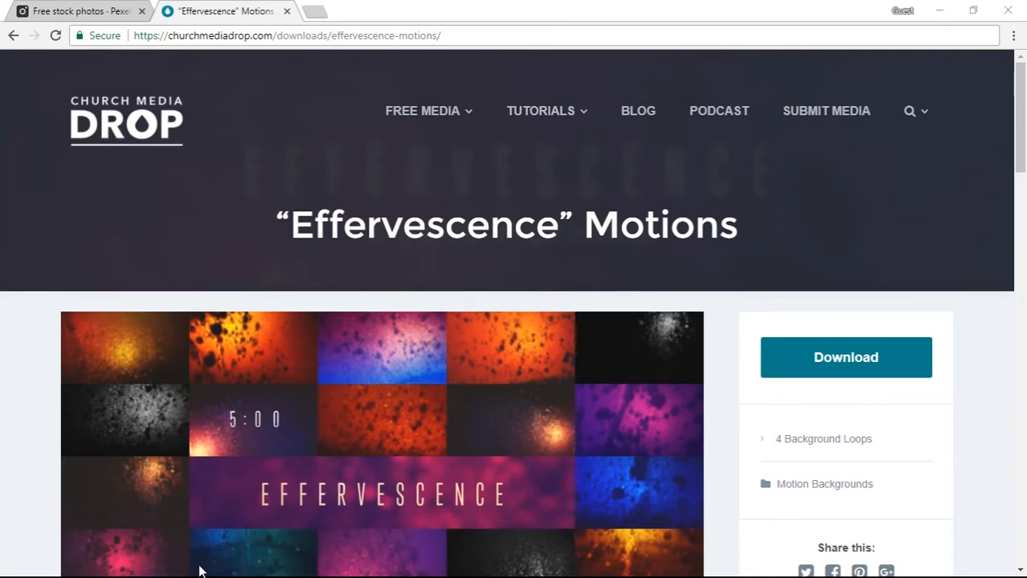
# - Bring up the VideoPsalm Resources folder in File Explorer
pyautogui.click(13, 567)
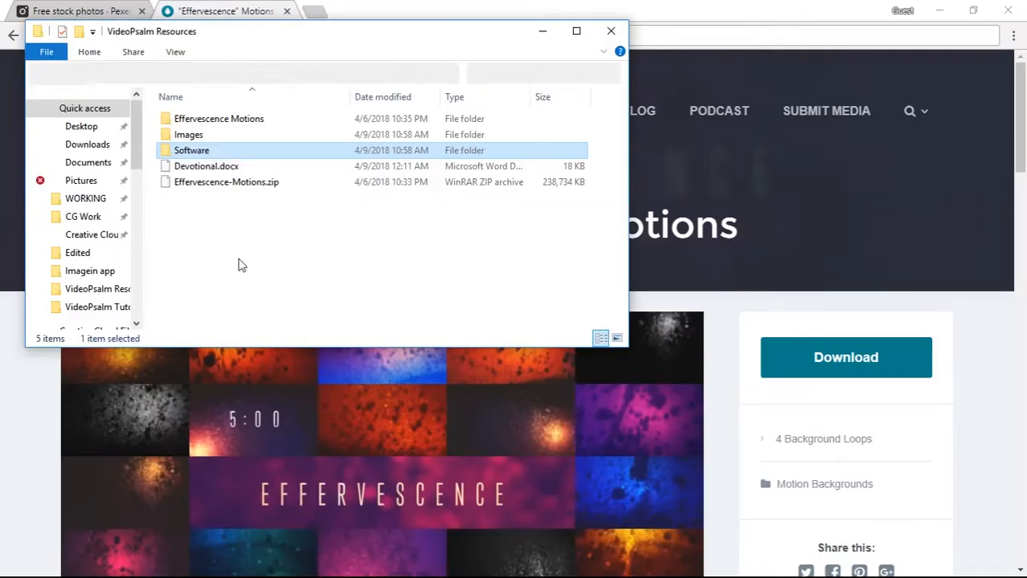
# - Open the Effervescence-Motions.zip archive and the extracted folder holding the four .mov loops
pyautogui.click(226, 182)
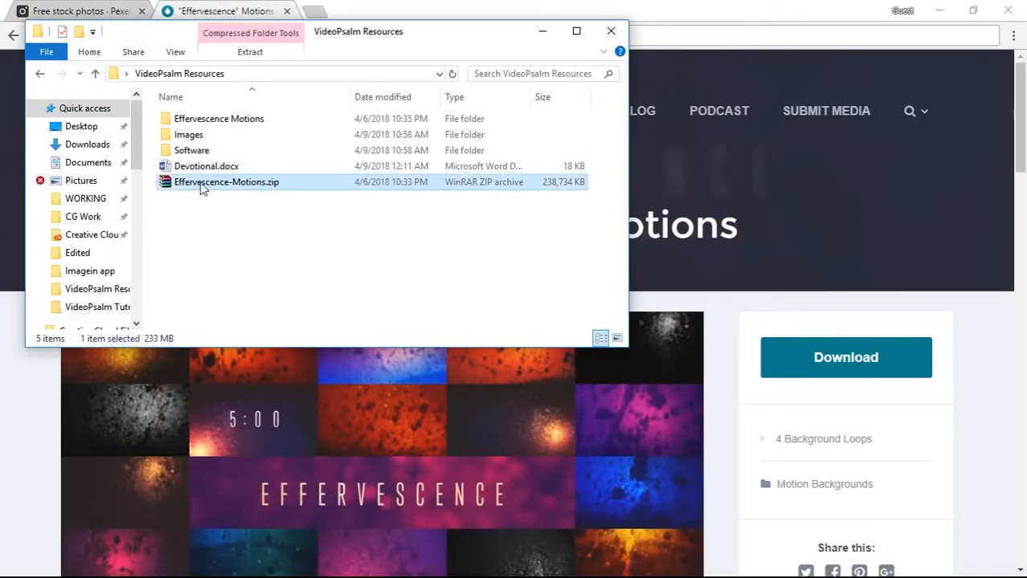
pyautogui.doubleClick(225, 182)
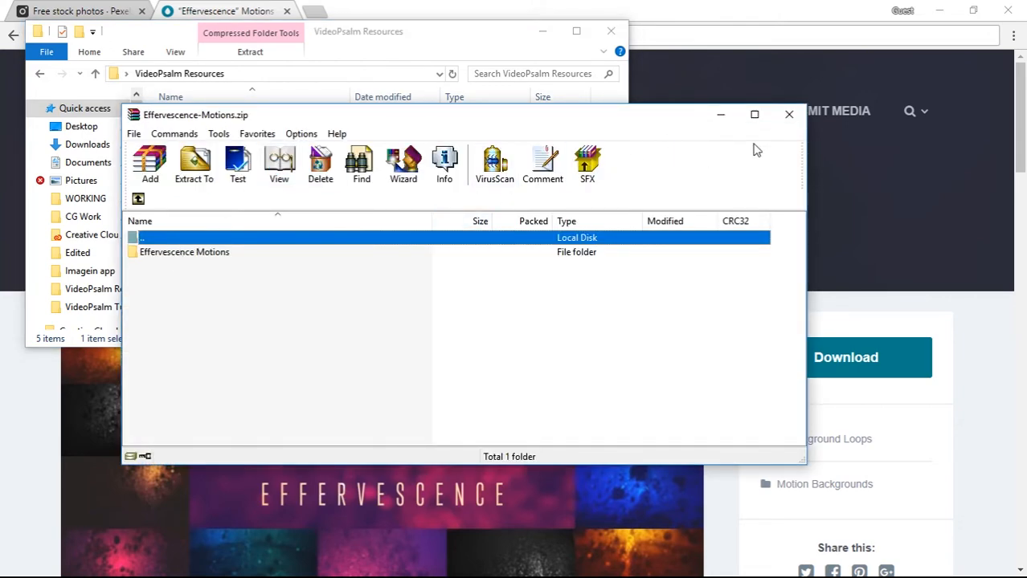
pyautogui.click(787, 115)
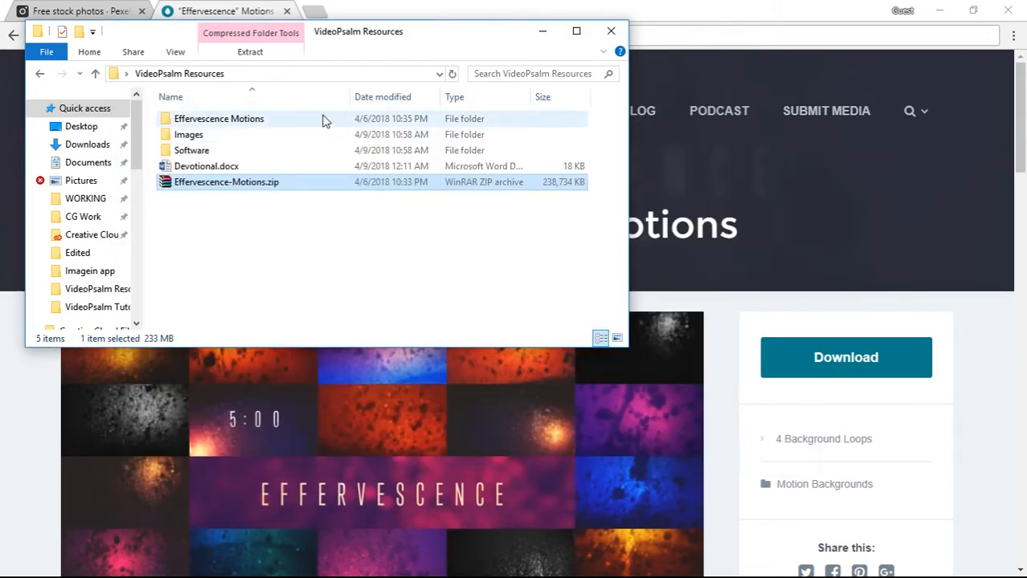
pyautogui.doubleClick(218, 119)
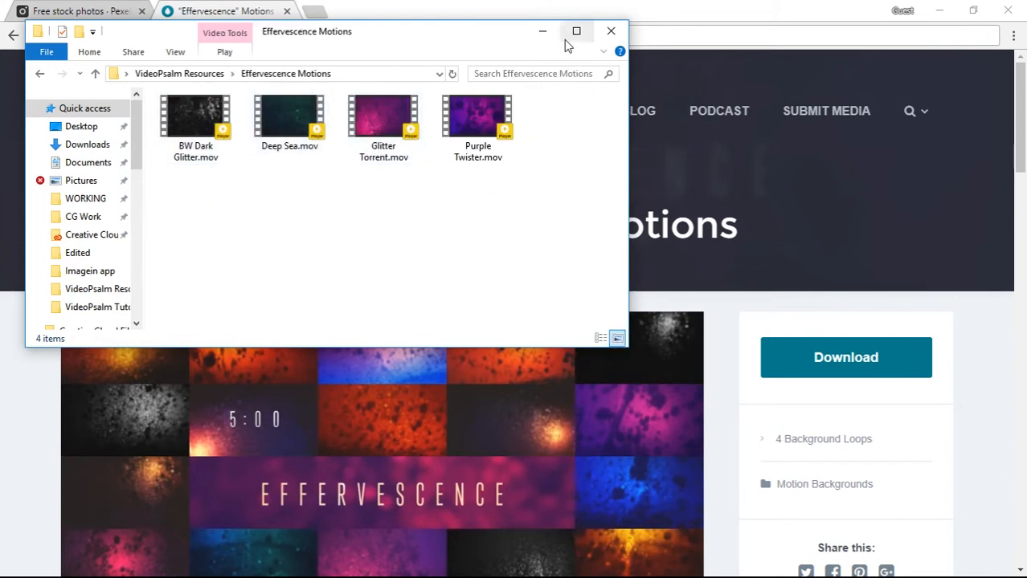
pyautogui.click(610, 30)
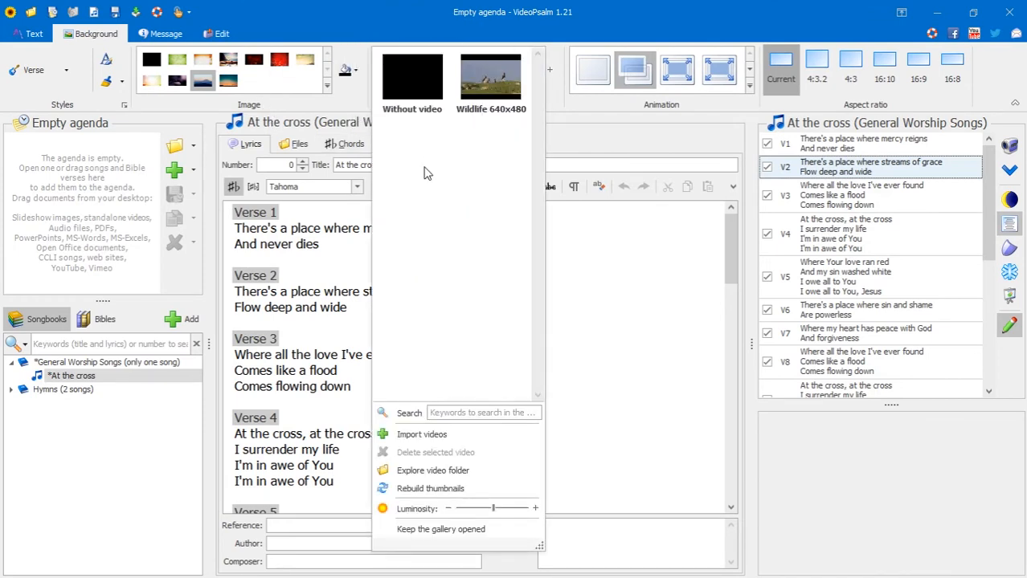
pyautogui.moveTo(421, 434)
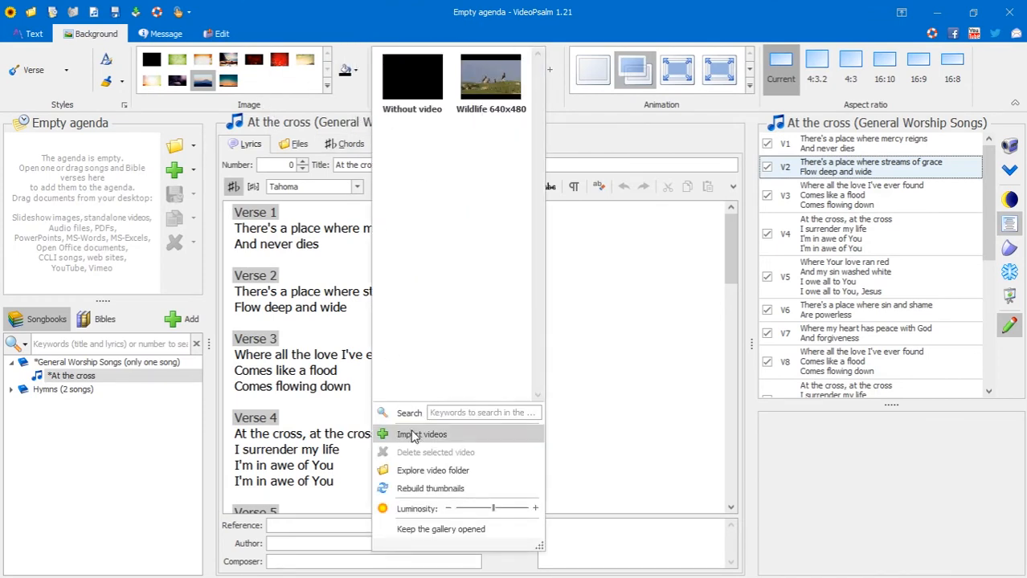
# - Start Import videos in the Background gallery and choose 'Videos from your hard drive'
pyautogui.click(421, 434)
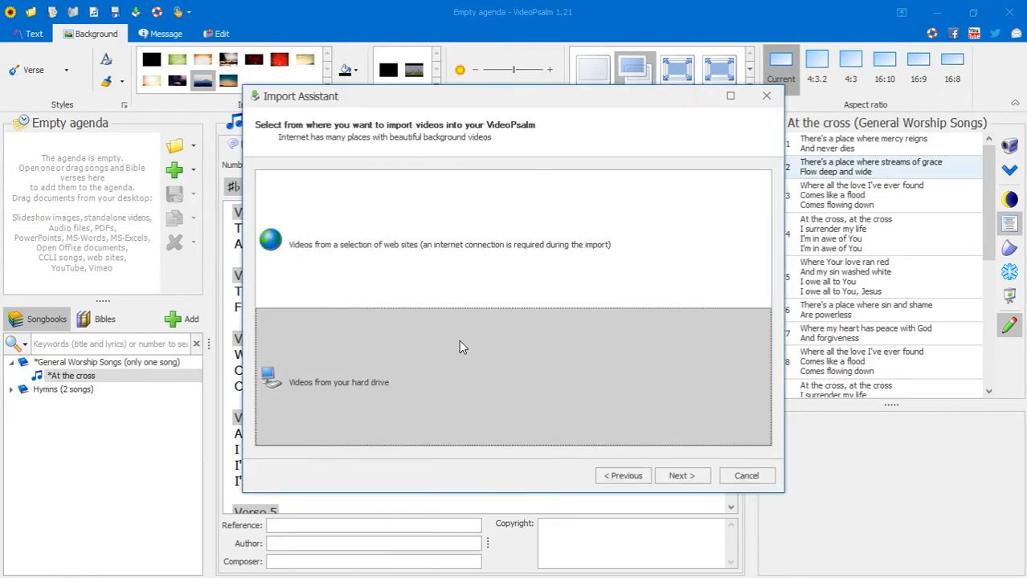
pyautogui.click(337, 383)
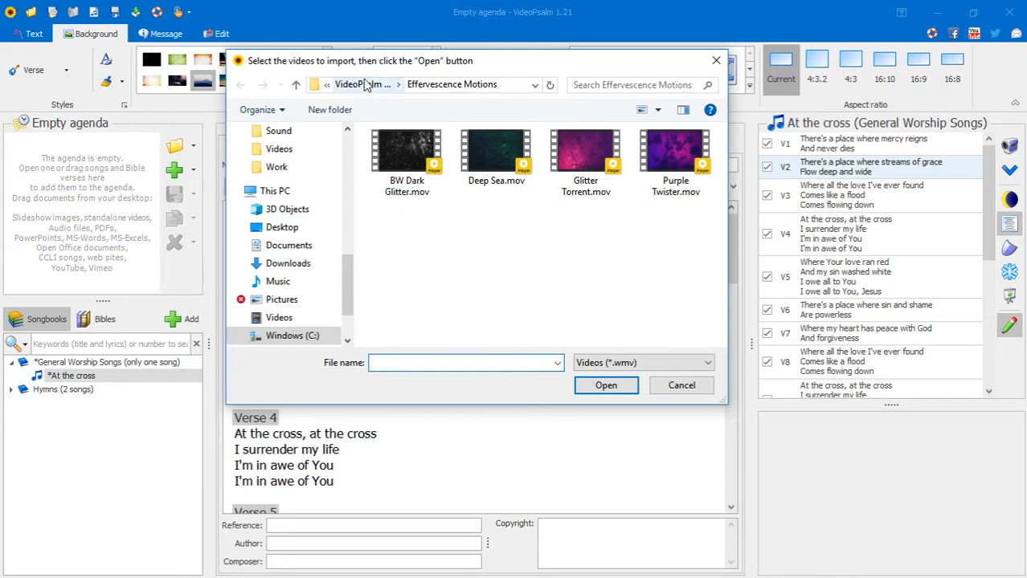
# - Select BW Dark Glitter, Deep Sea, Glitter Torrent and Purple Twister and import them
pyautogui.click(406, 152)
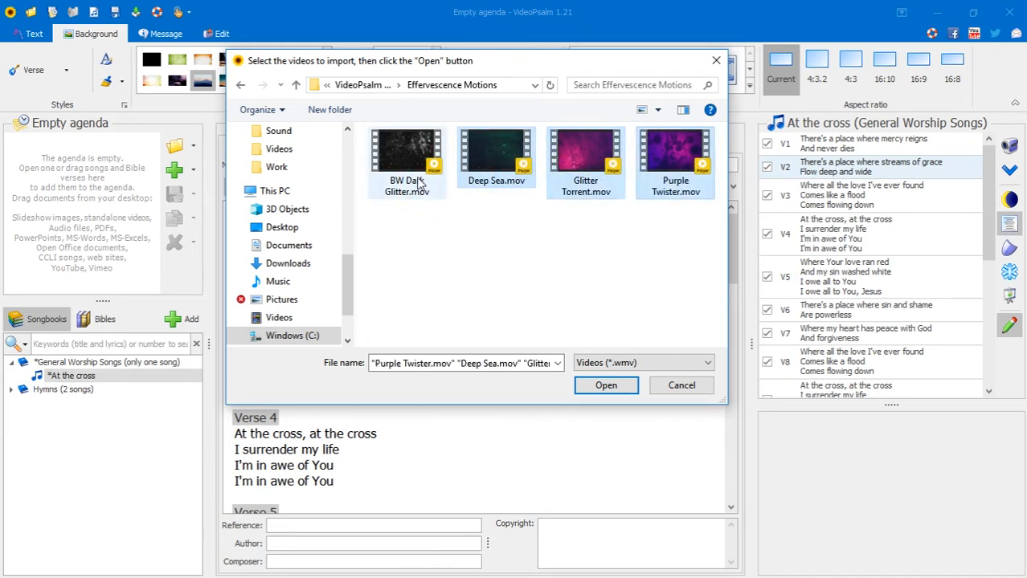
pyautogui.click(407, 158)
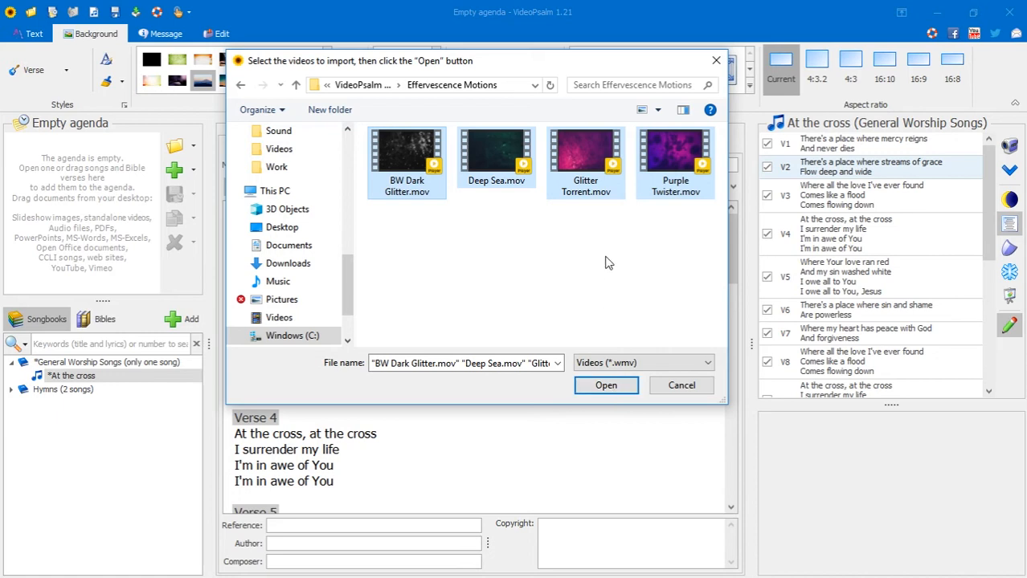
pyautogui.moveTo(601, 341)
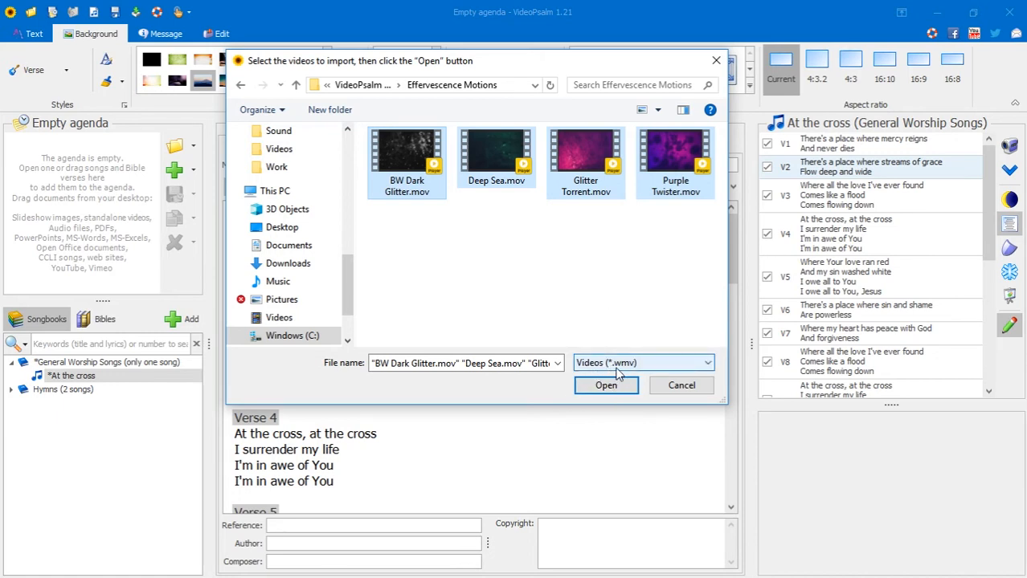
pyautogui.moveTo(630, 373)
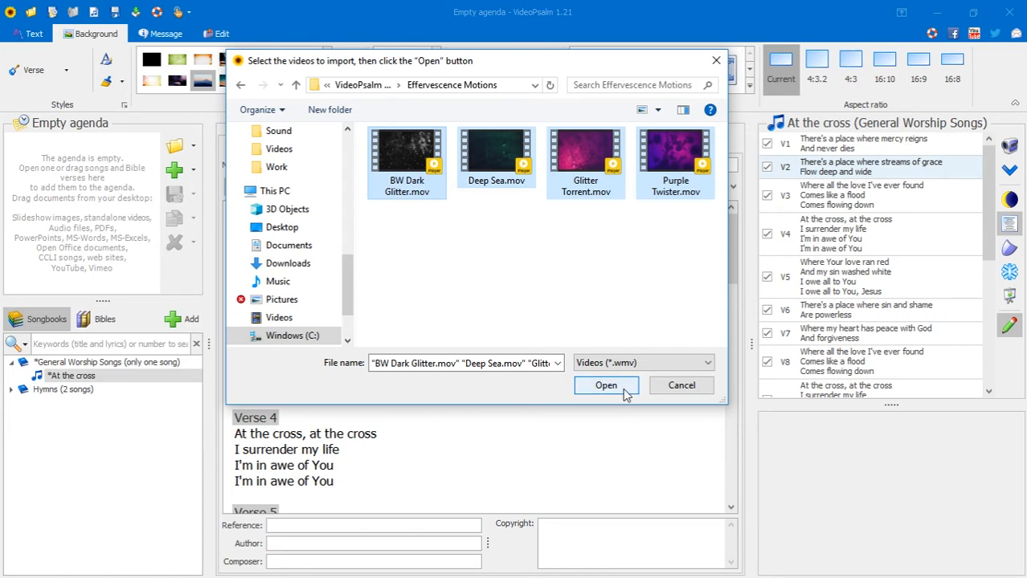
pyautogui.moveTo(582, 231)
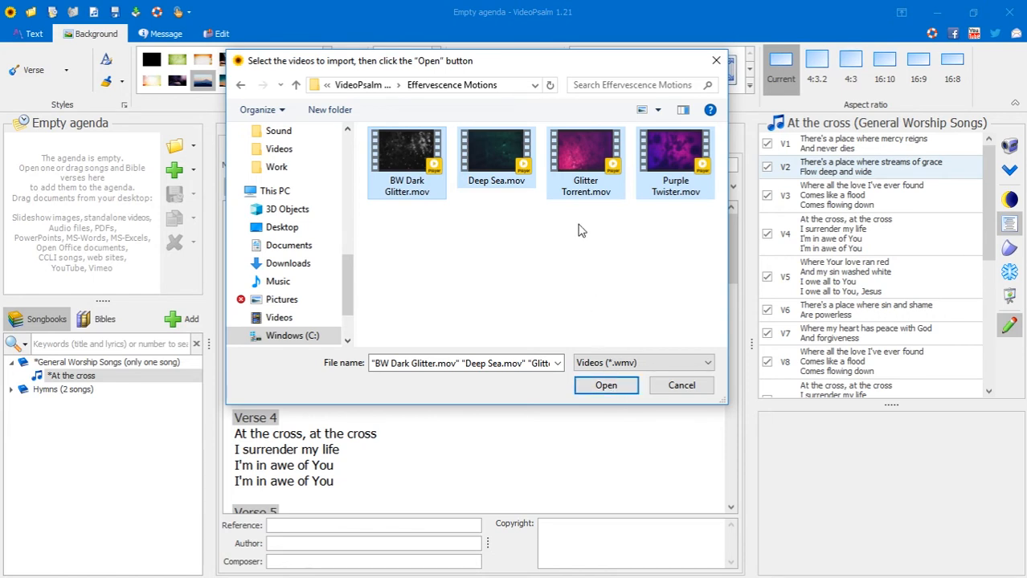
pyautogui.click(606, 386)
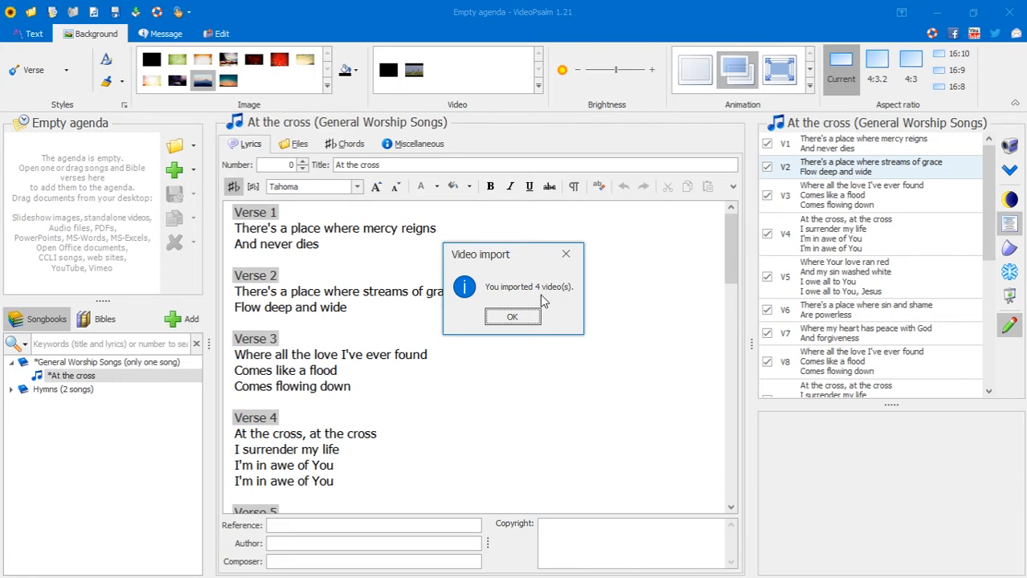
# - Confirm the 'You imported 4 video(s)' message with OK
pyautogui.click(511, 315)
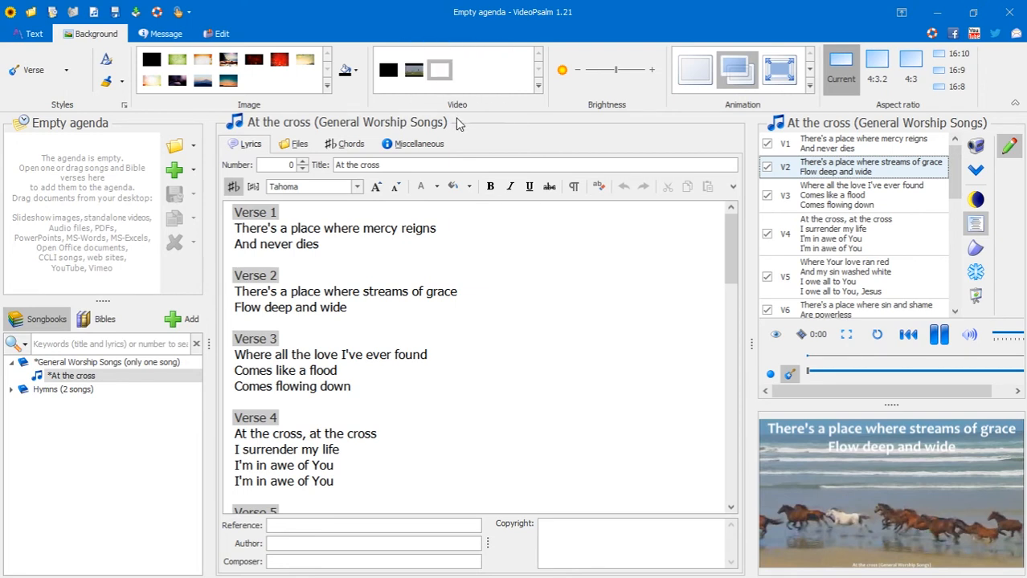
pyautogui.moveTo(521, 14)
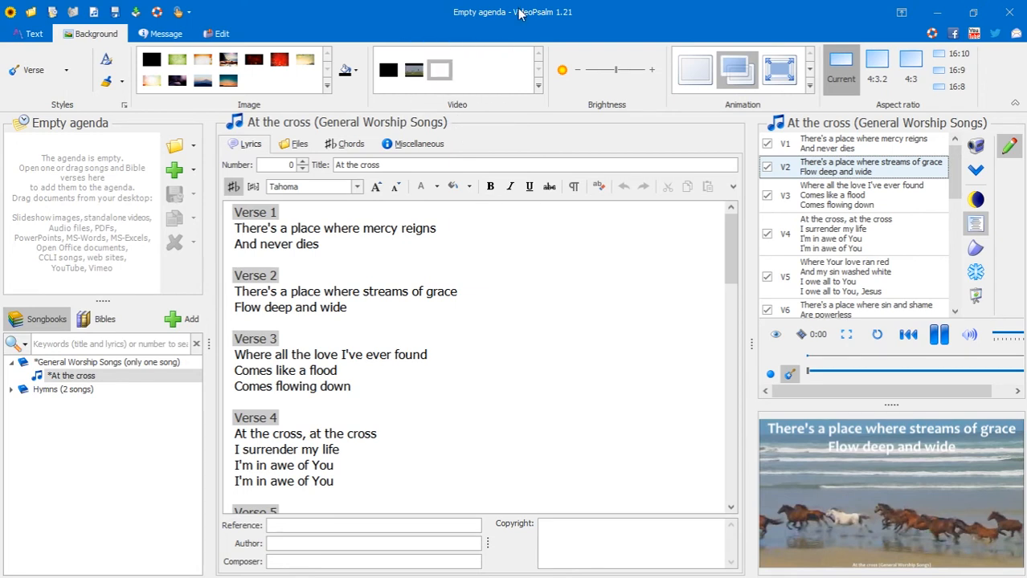
pyautogui.moveTo(191, 187)
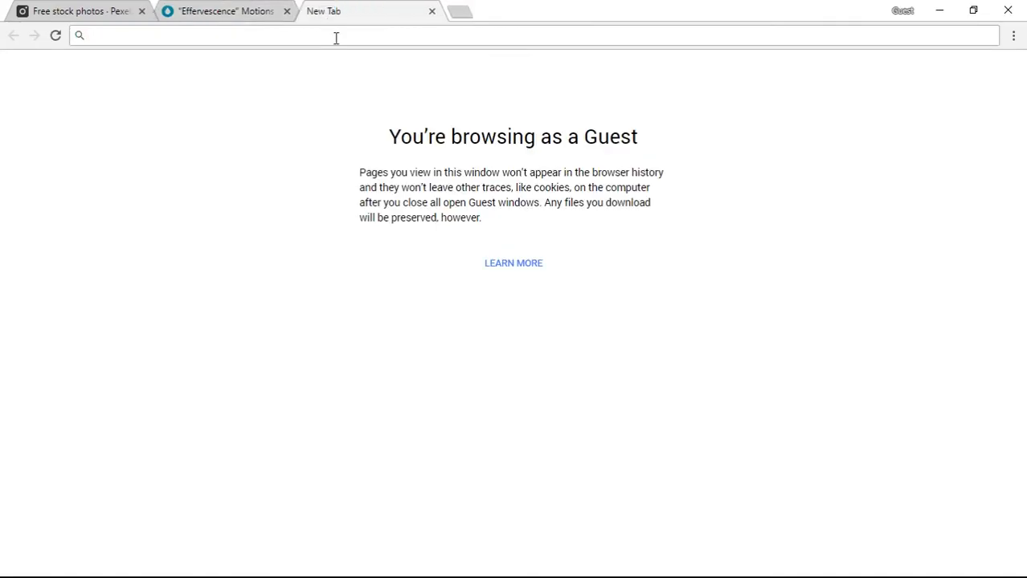
# - Search Google for 'klite codec pack' and reach the Codec Guide K-Lite Basic download mirrors
pyautogui.write('k')
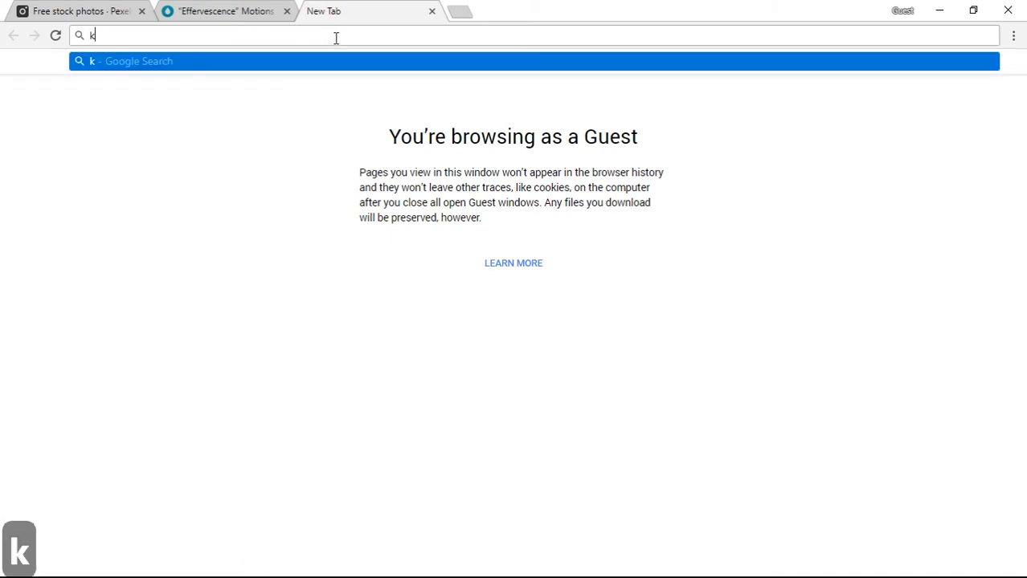
pyautogui.write('lite codec')
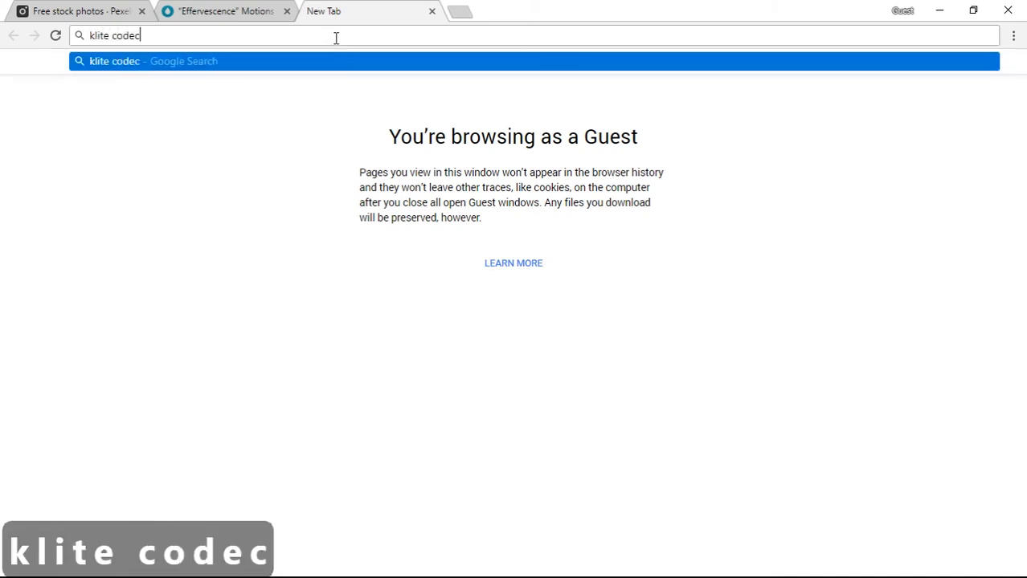
pyautogui.write('pack')
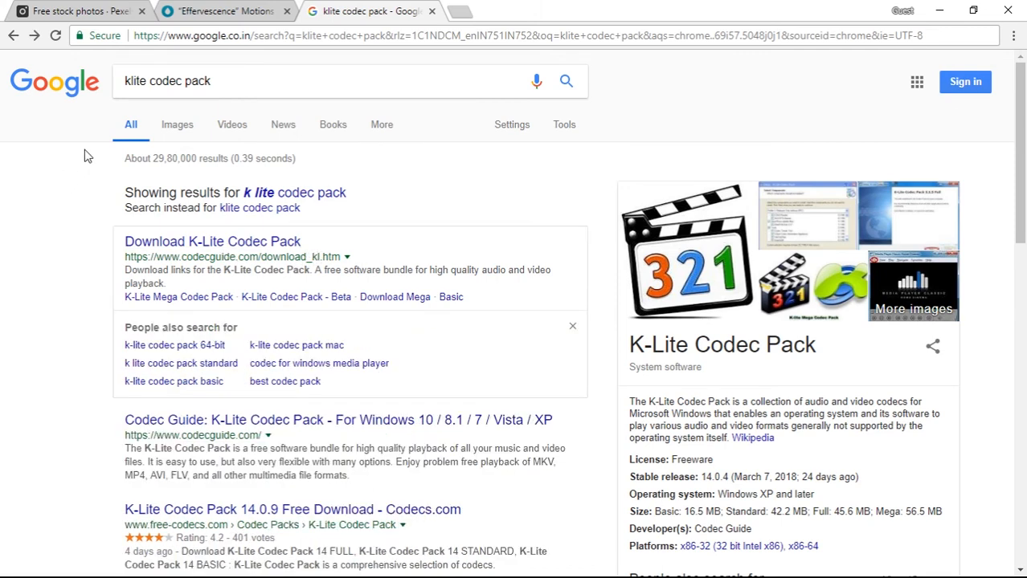
pyautogui.moveTo(418, 235)
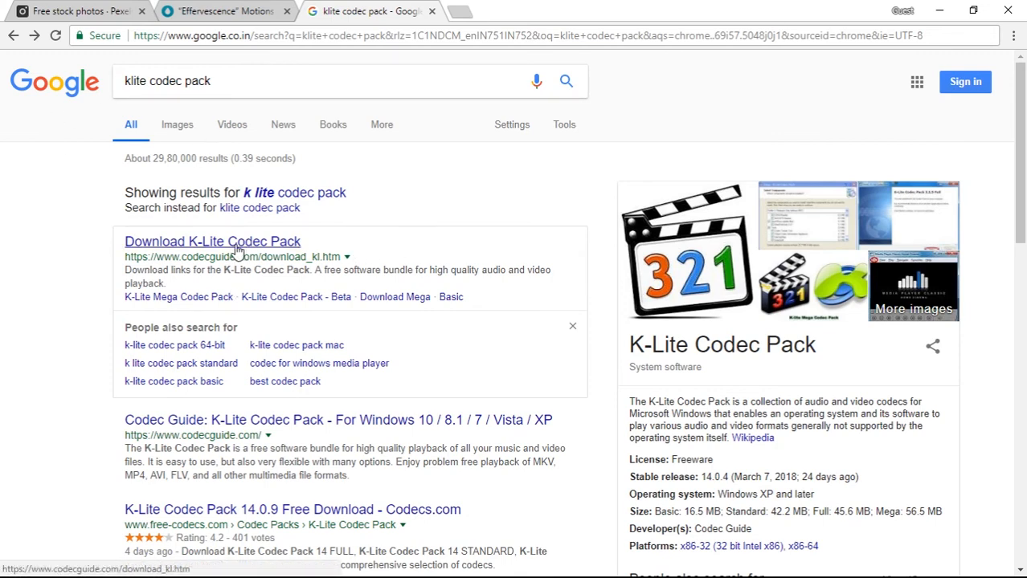
pyautogui.click(212, 241)
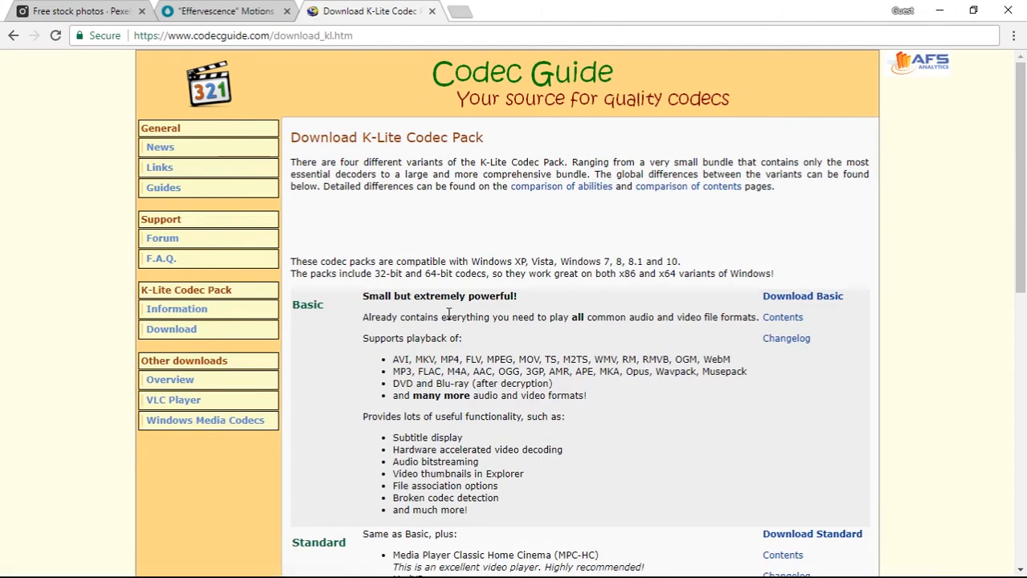
pyautogui.click(802, 295)
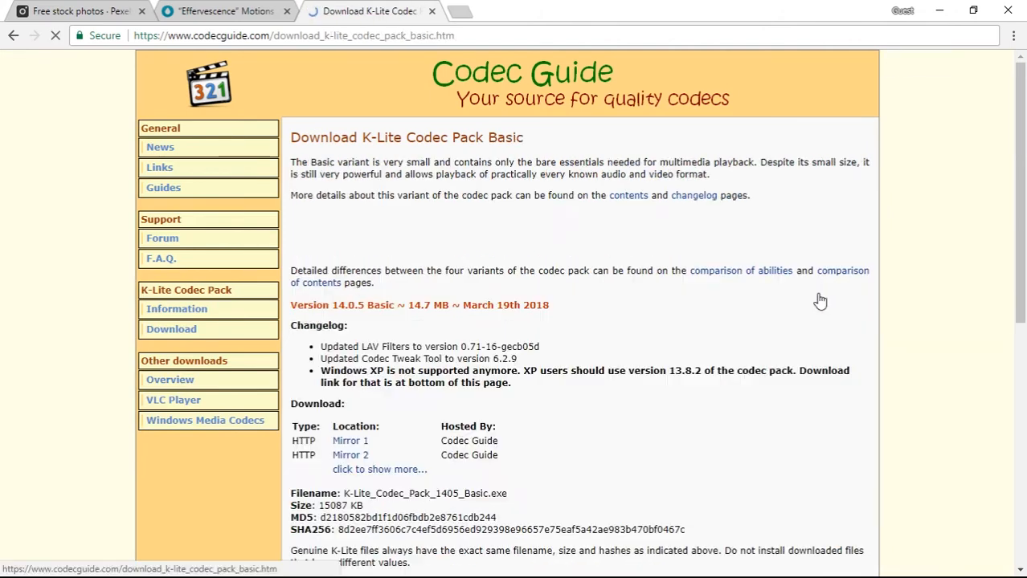
pyautogui.scroll(-3)
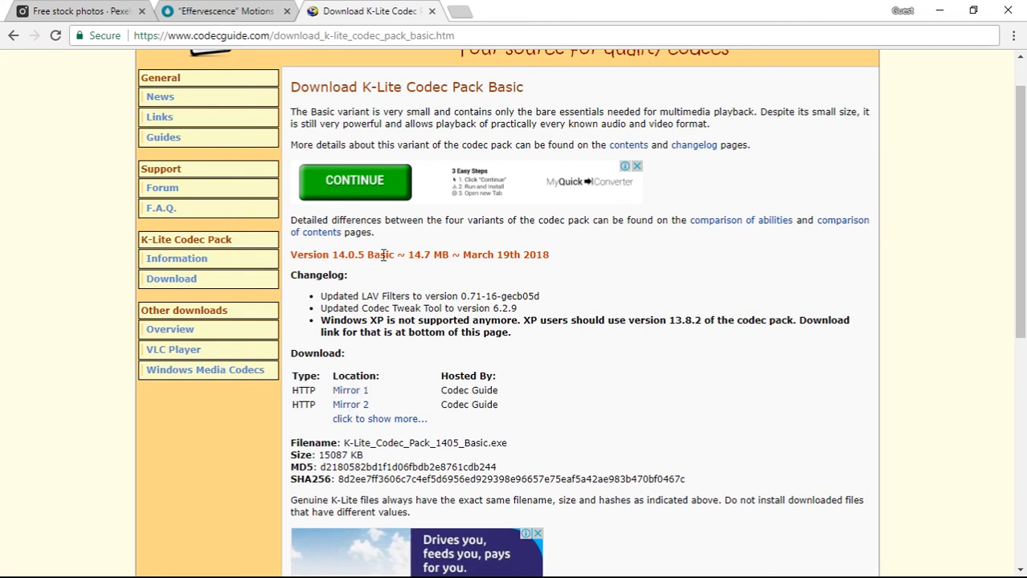
pyautogui.moveTo(474, 286)
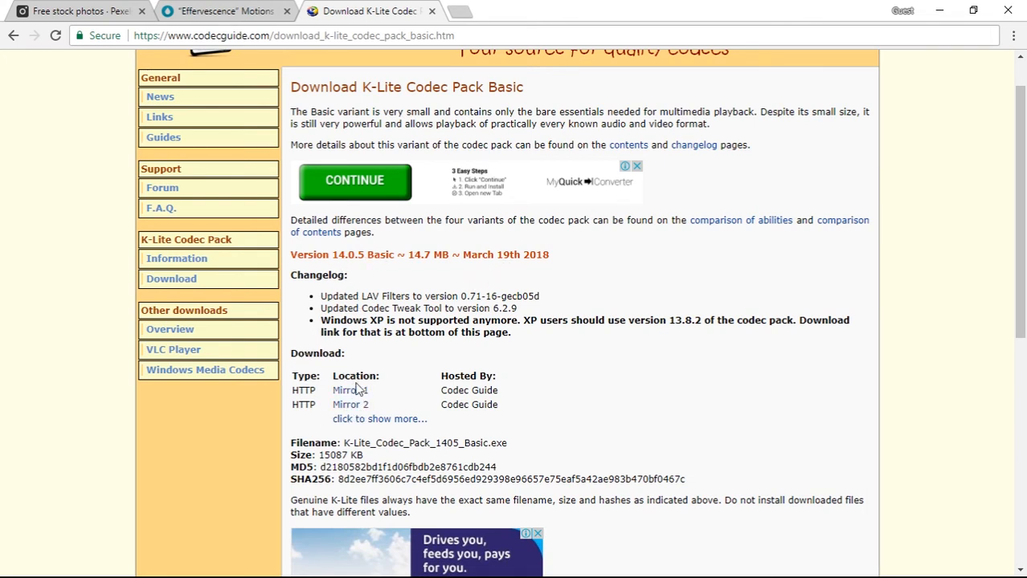
pyautogui.moveTo(347, 390)
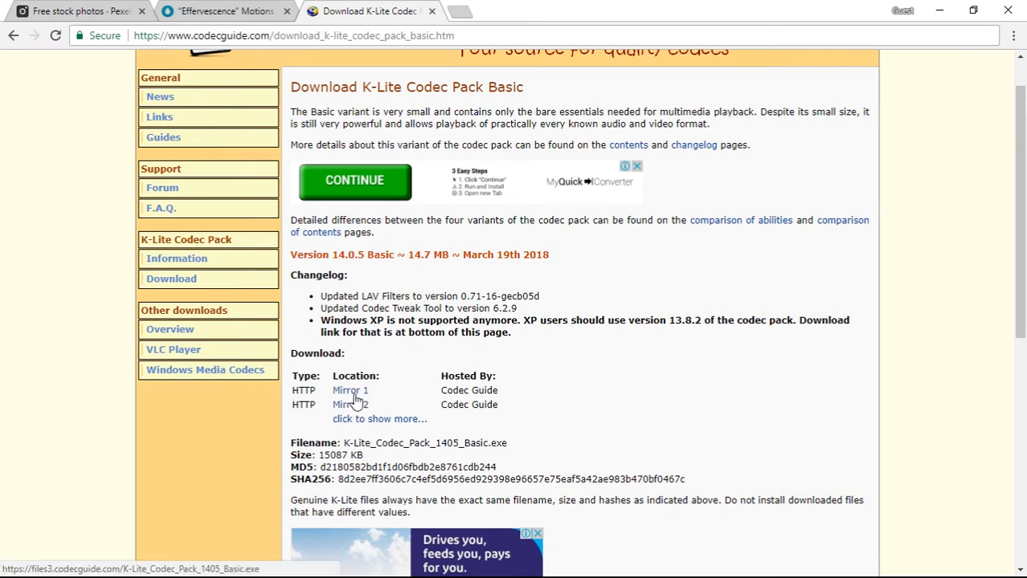
pyautogui.moveTo(569, 421)
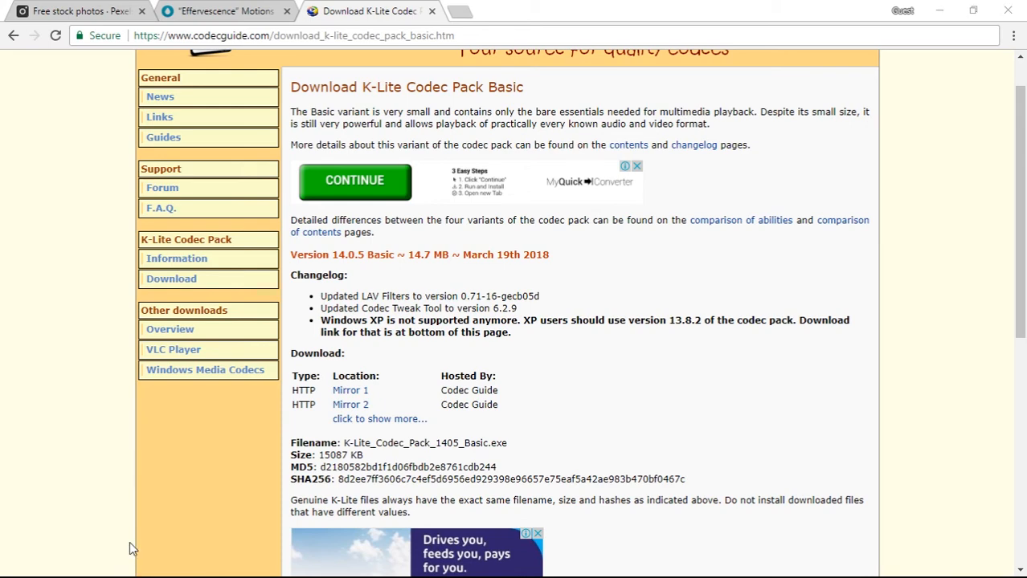
# - Open the Software folder and select the K-Lite_Codec_Pack_1405_Basic.exe installer
pyautogui.click(13, 568)
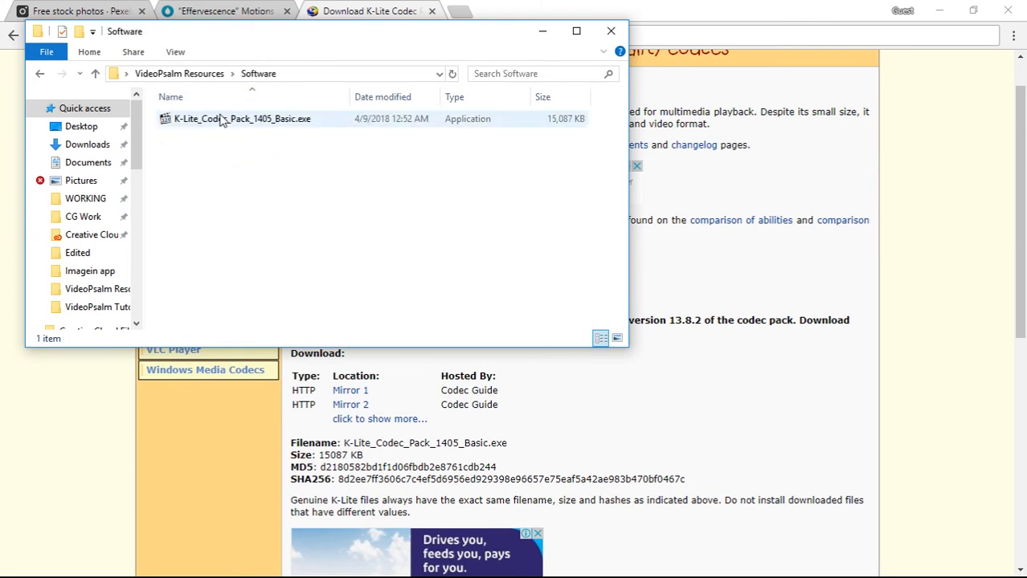
pyautogui.click(241, 119)
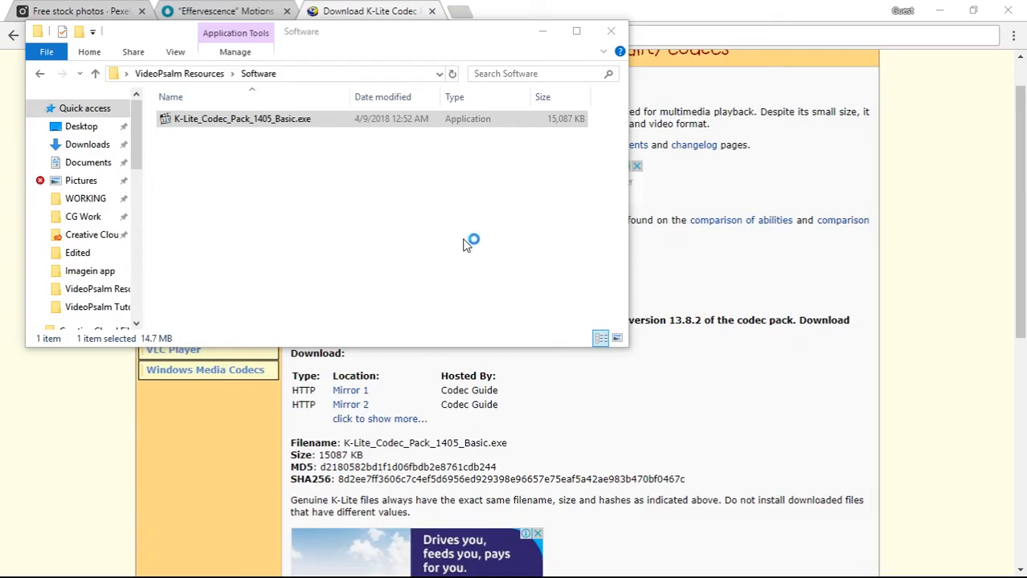
# - Install K-Lite Codec Pack 14.0.5 Basic with default settings through the wizard, finish, and return to the desktop
pyautogui.doubleClick(241, 119)
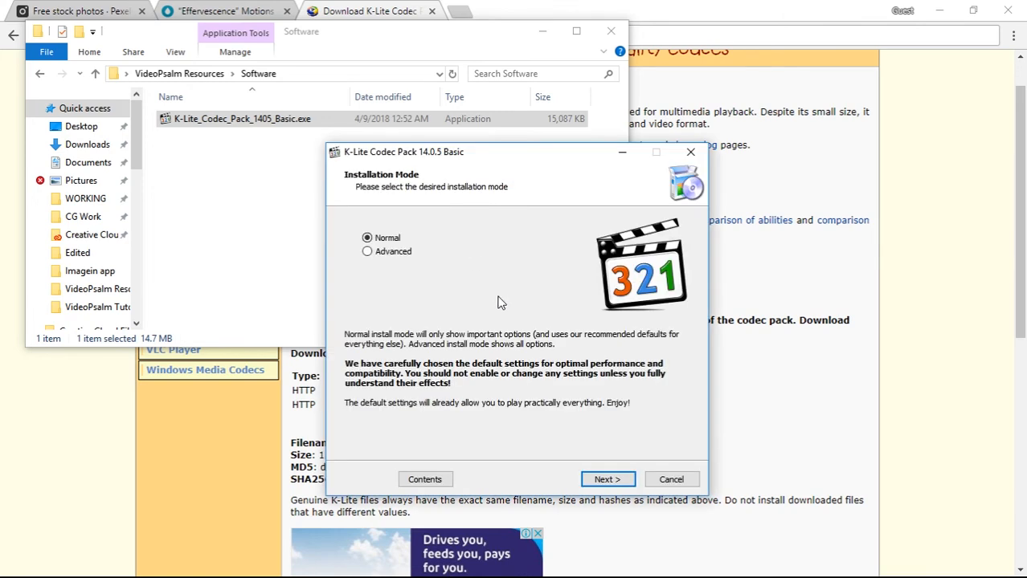
pyautogui.click(607, 479)
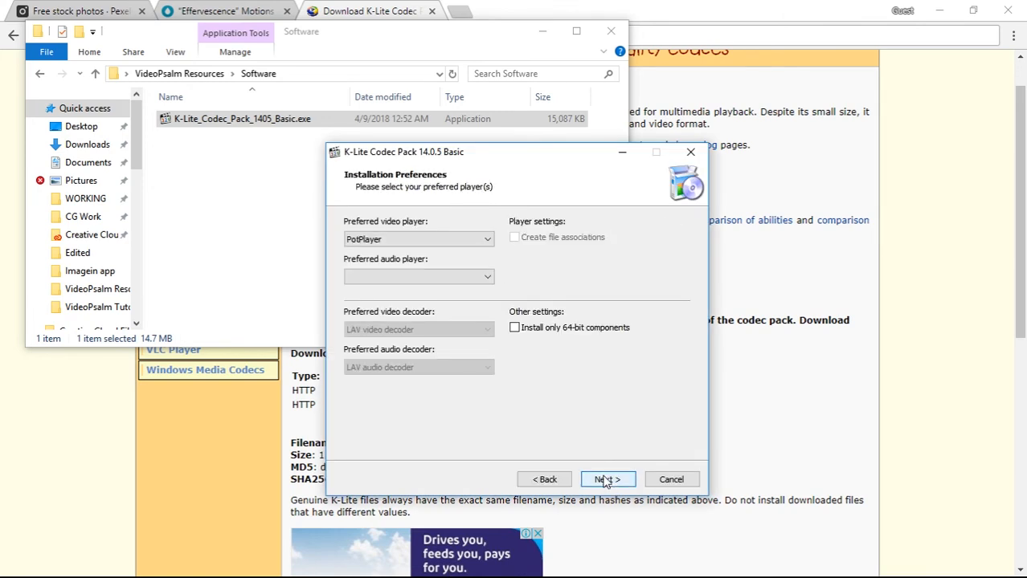
pyautogui.click(604, 479)
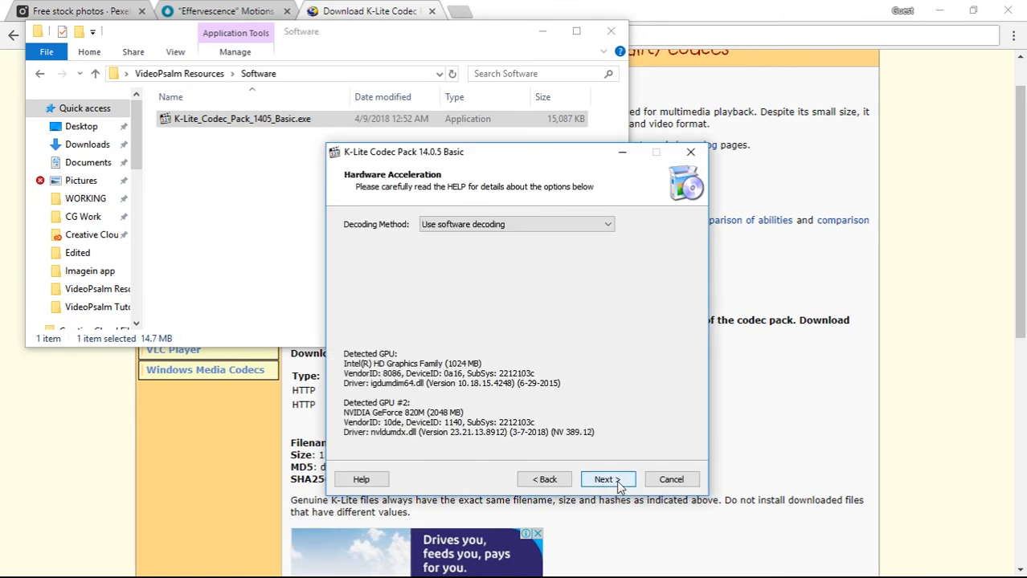
pyautogui.click(604, 479)
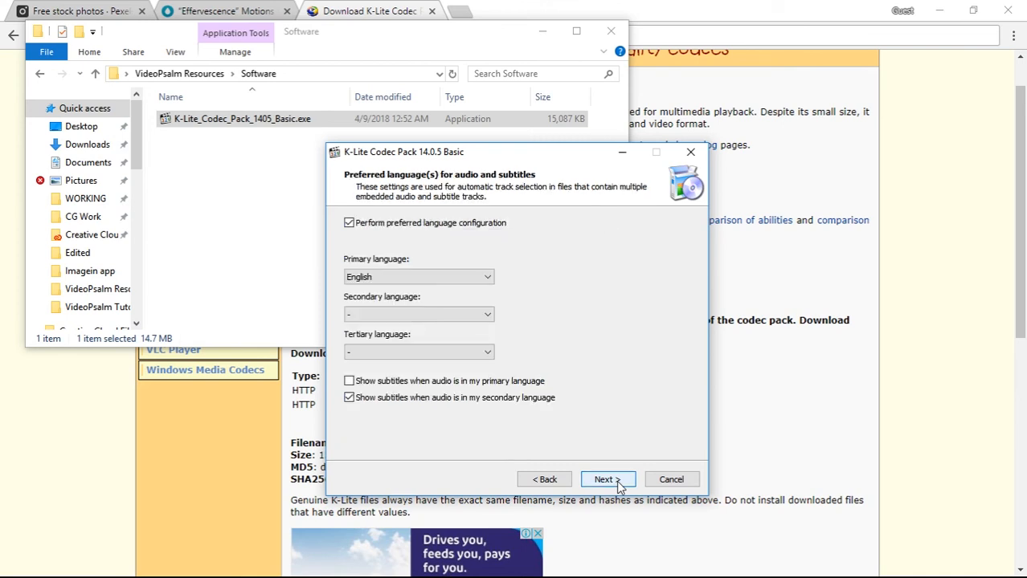
pyautogui.click(602, 479)
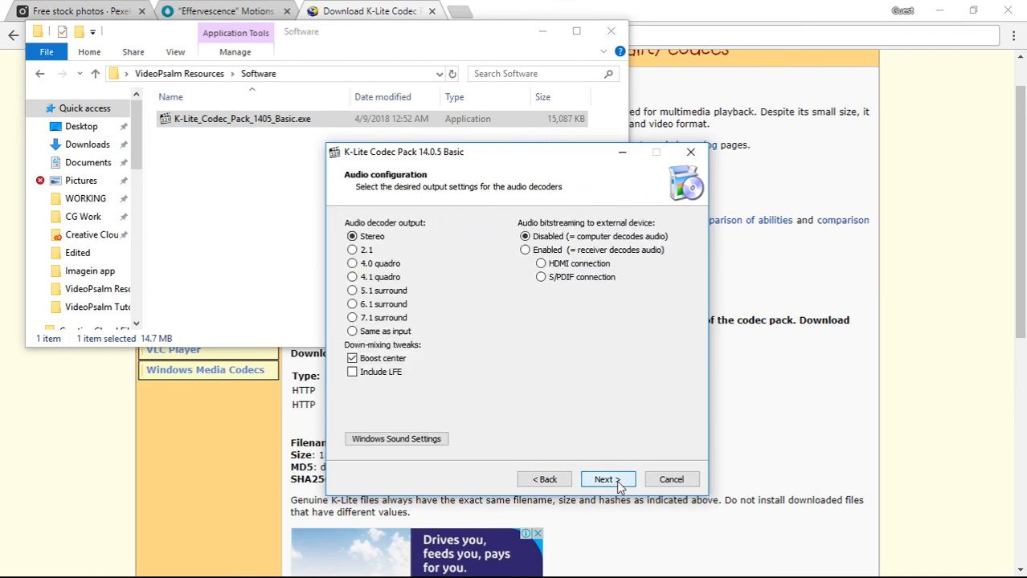
pyautogui.click(605, 479)
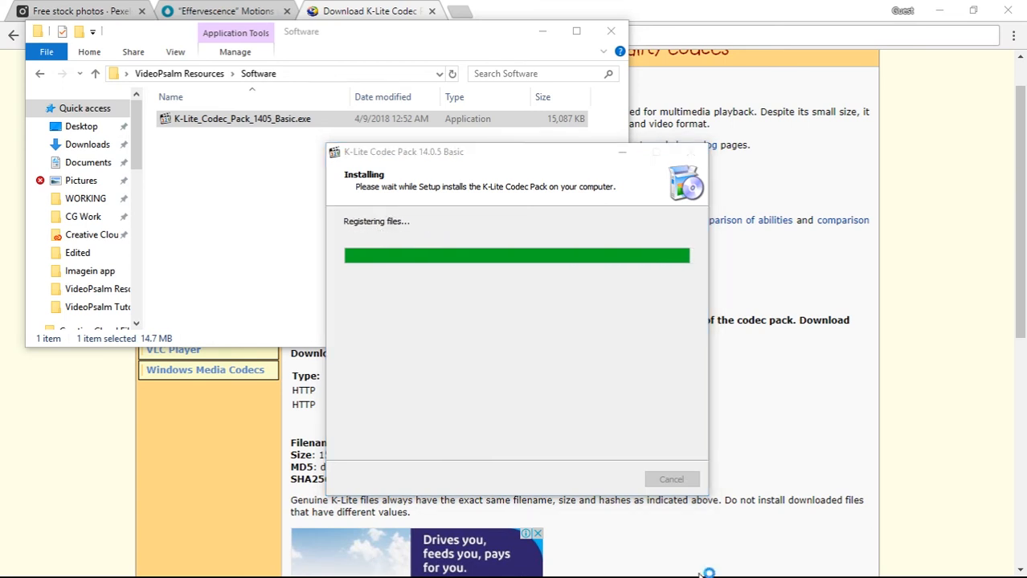
pyautogui.moveTo(681, 276)
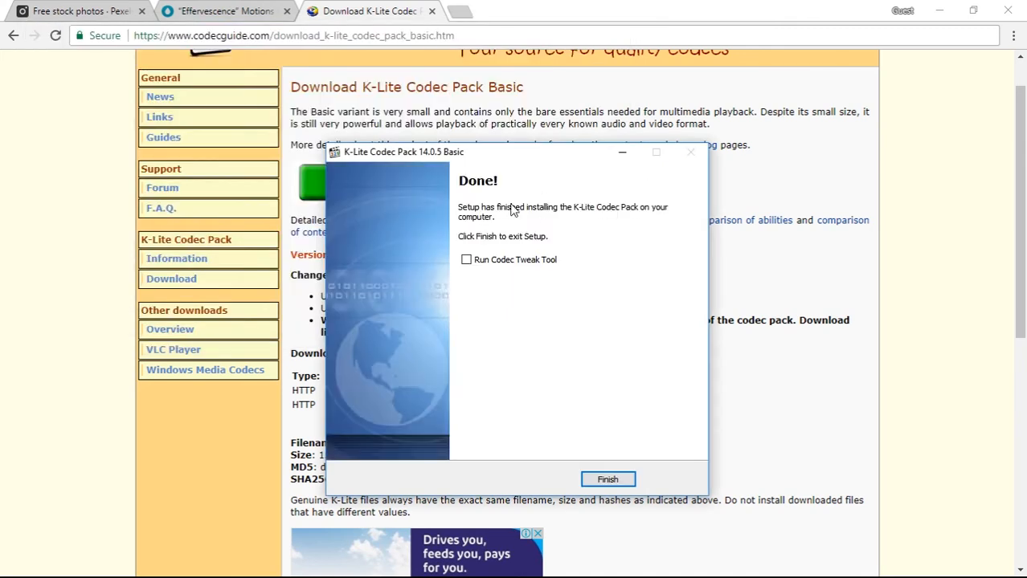
pyautogui.click(608, 479)
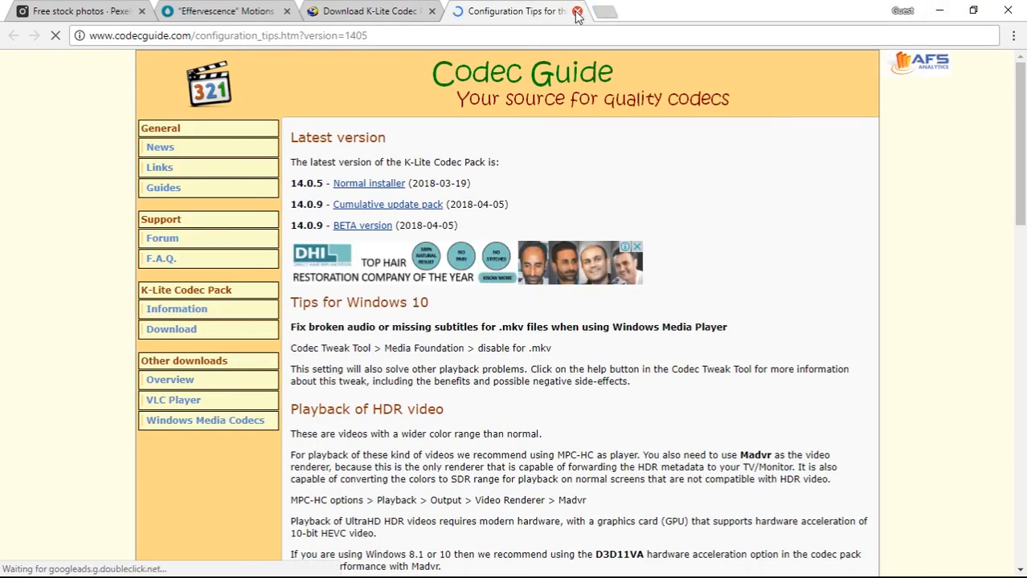
pyautogui.click(576, 11)
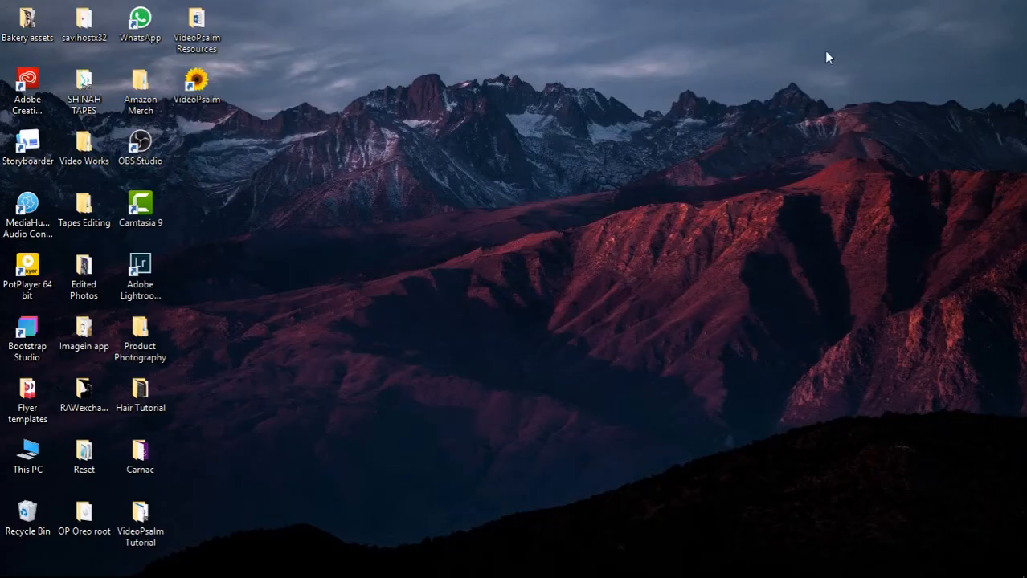
# - Launch VideoPsalm from its desktop shortcut
pyautogui.click(196, 87)
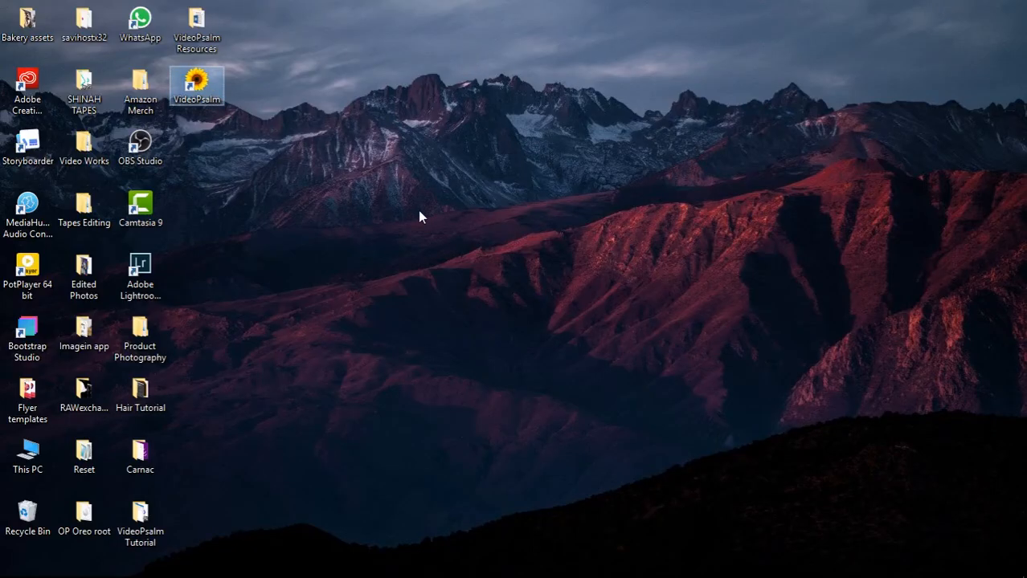
pyautogui.doubleClick(196, 87)
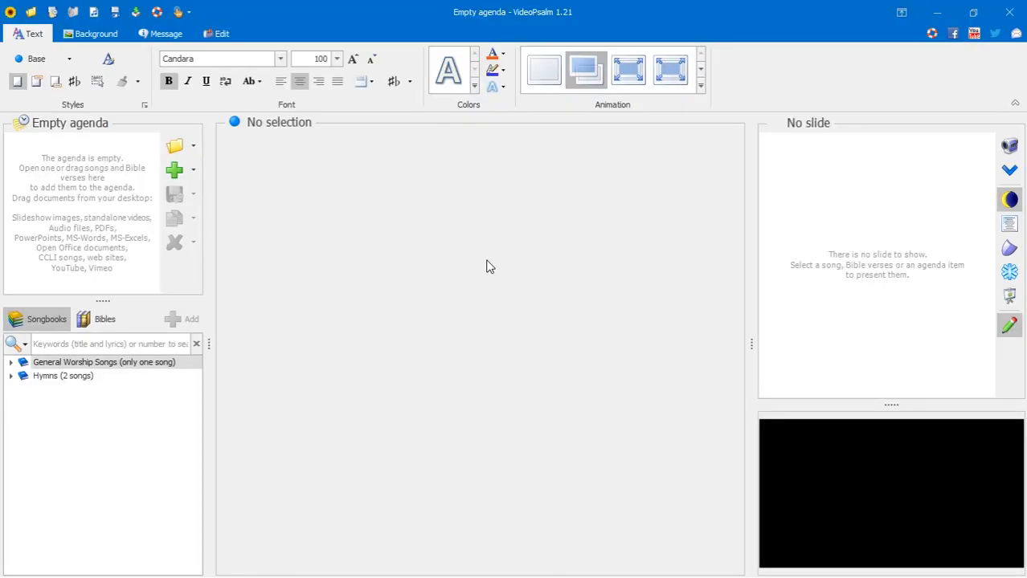
pyautogui.moveTo(233, 135)
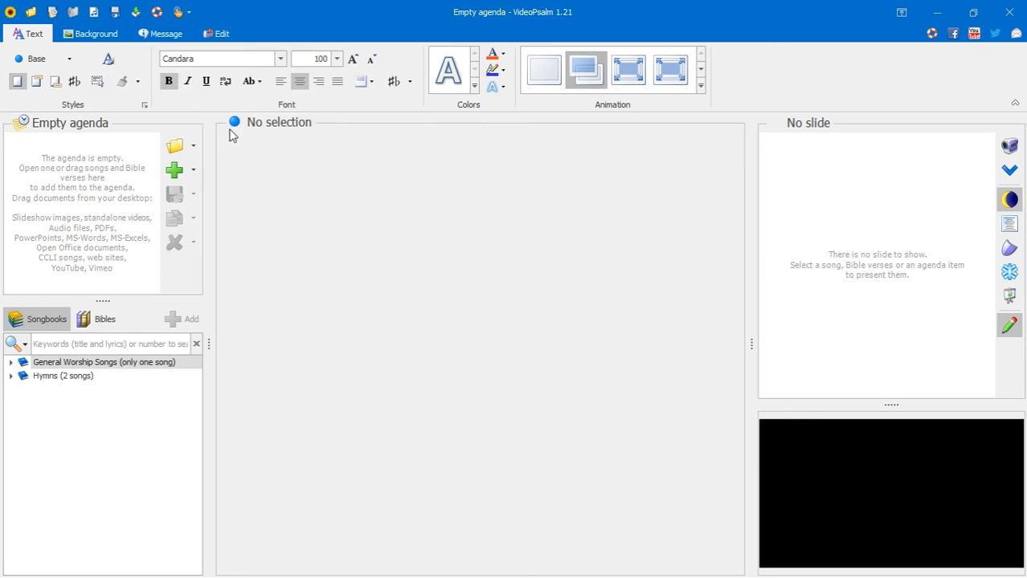
# - Preview several imported motion videos, including Purple Twister and BW Dark Glitter, in the Background gallery
pyautogui.click(96, 32)
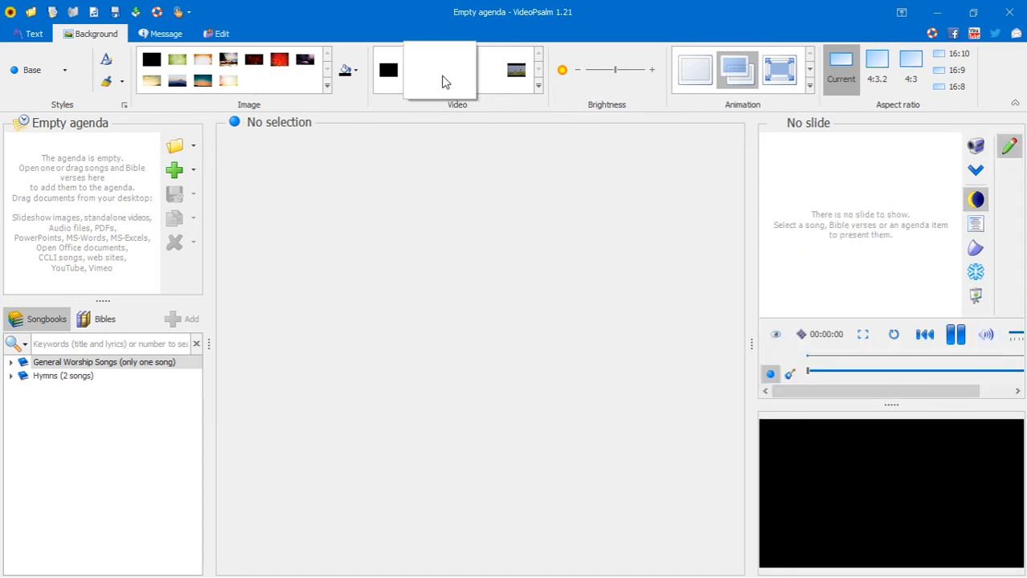
pyautogui.click(440, 71)
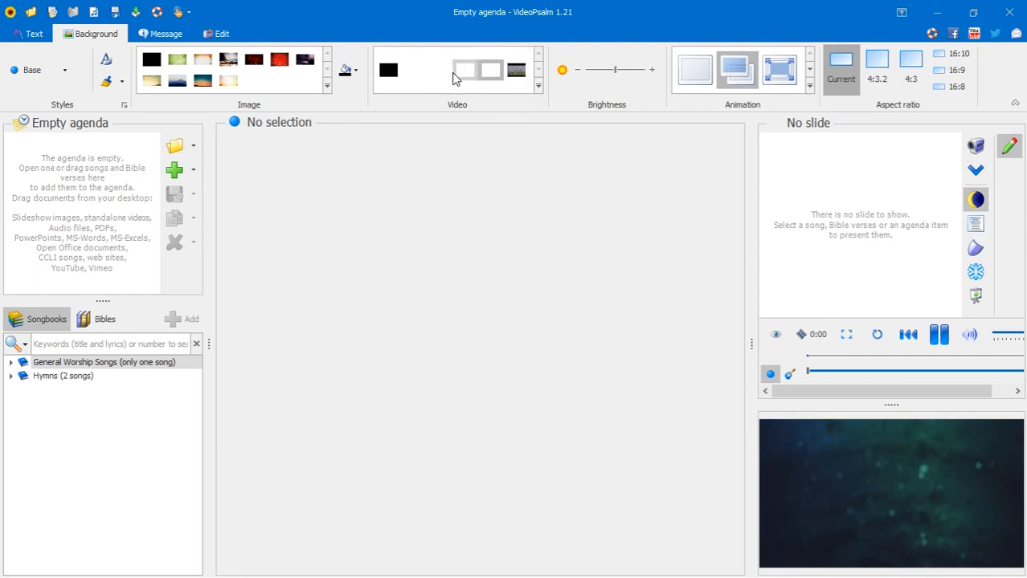
pyautogui.click(514, 71)
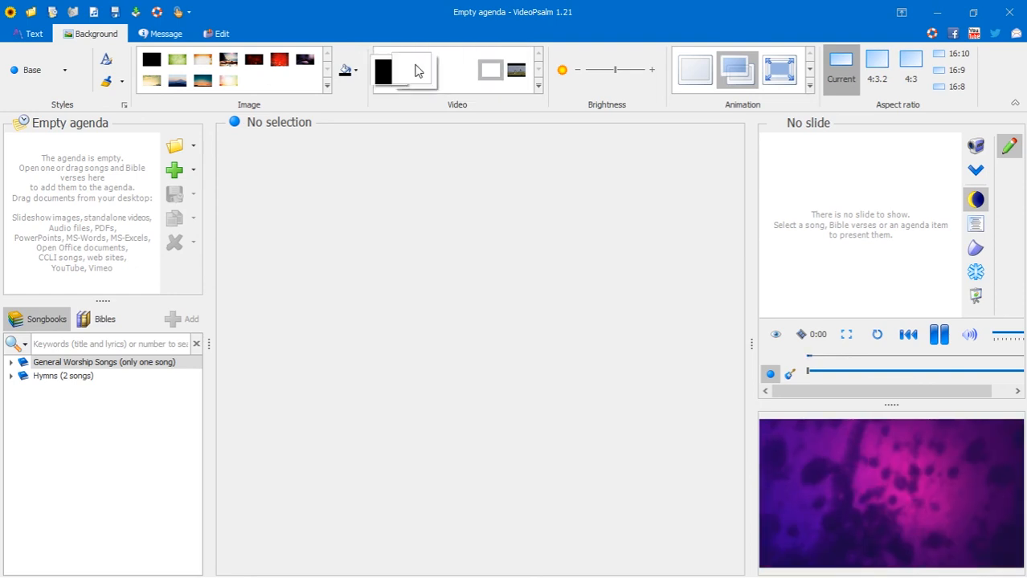
pyautogui.click(414, 71)
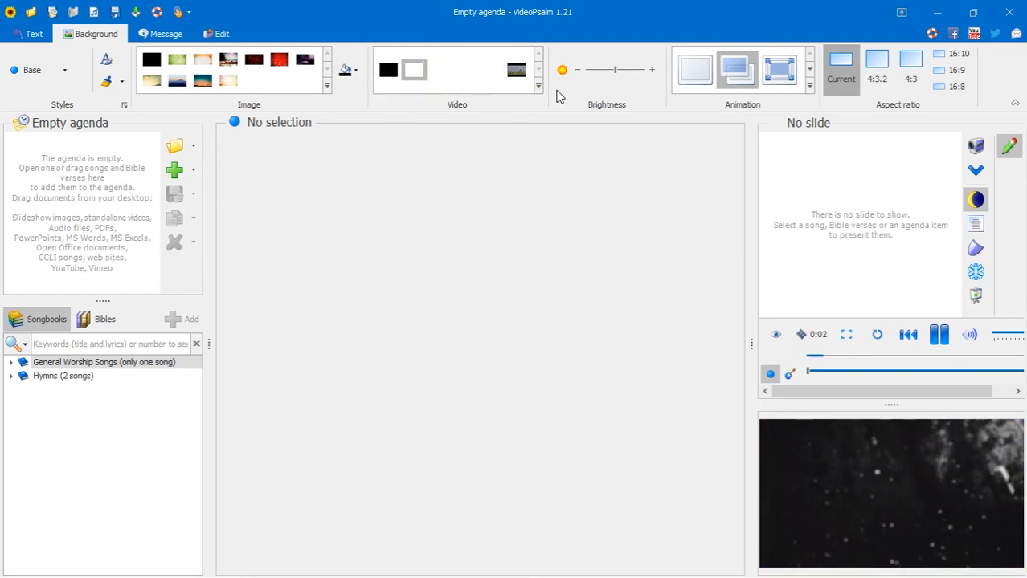
# - Rebuild the background video thumbnails from the expanded gallery and pick a video from the new previews
pyautogui.click(537, 87)
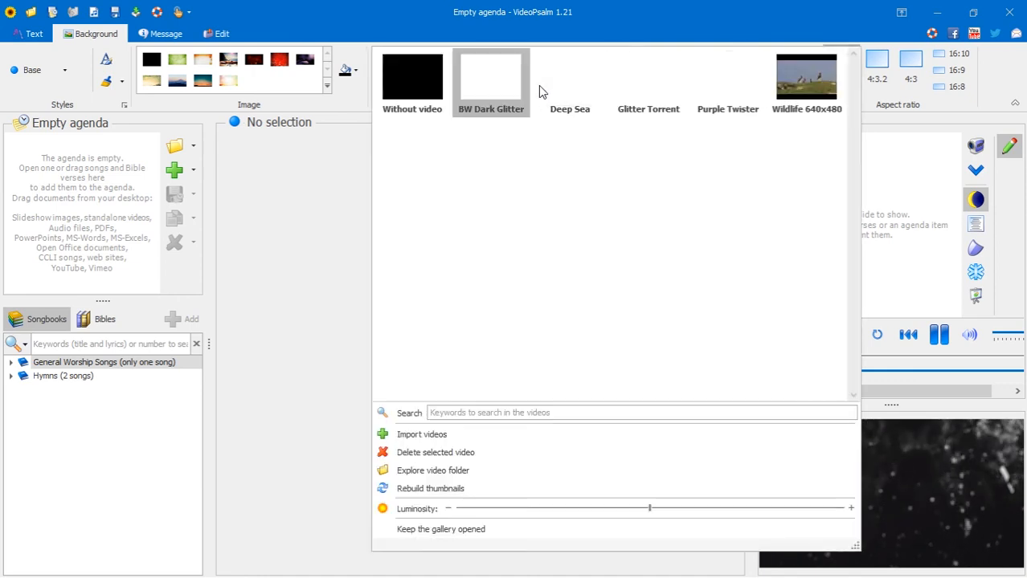
pyautogui.moveTo(431, 488)
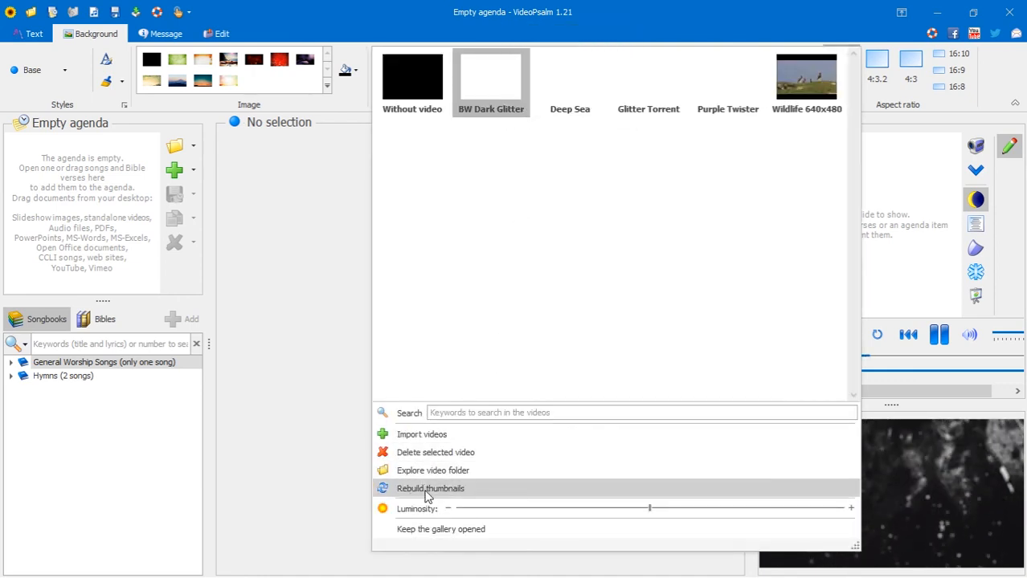
pyautogui.click(431, 488)
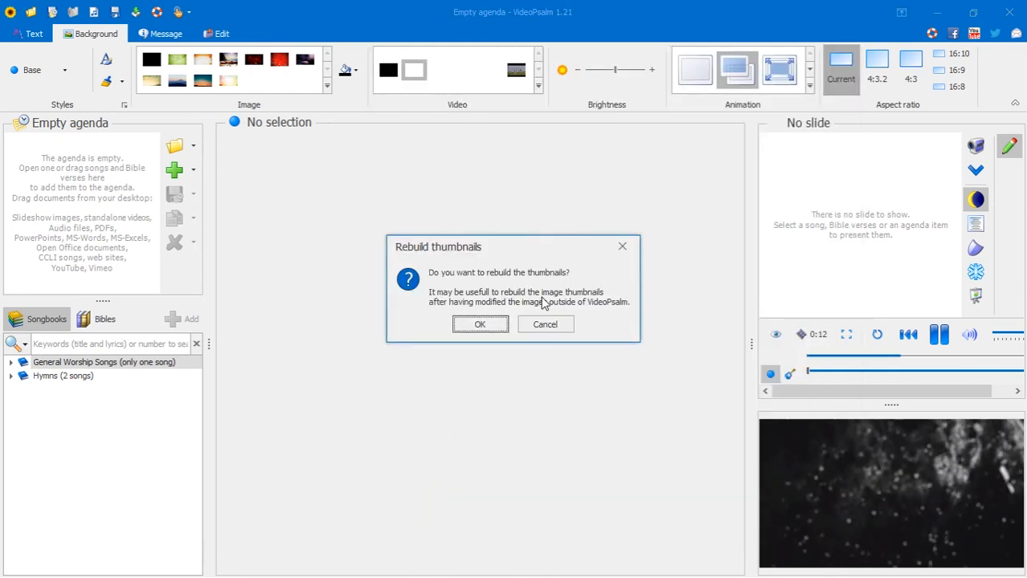
pyautogui.click(479, 325)
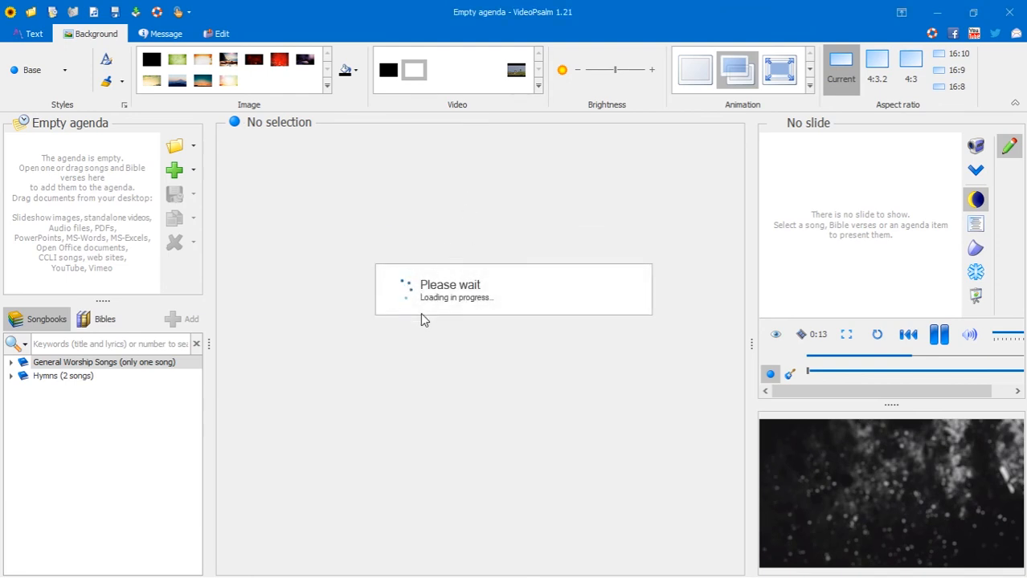
pyautogui.moveTo(445, 77)
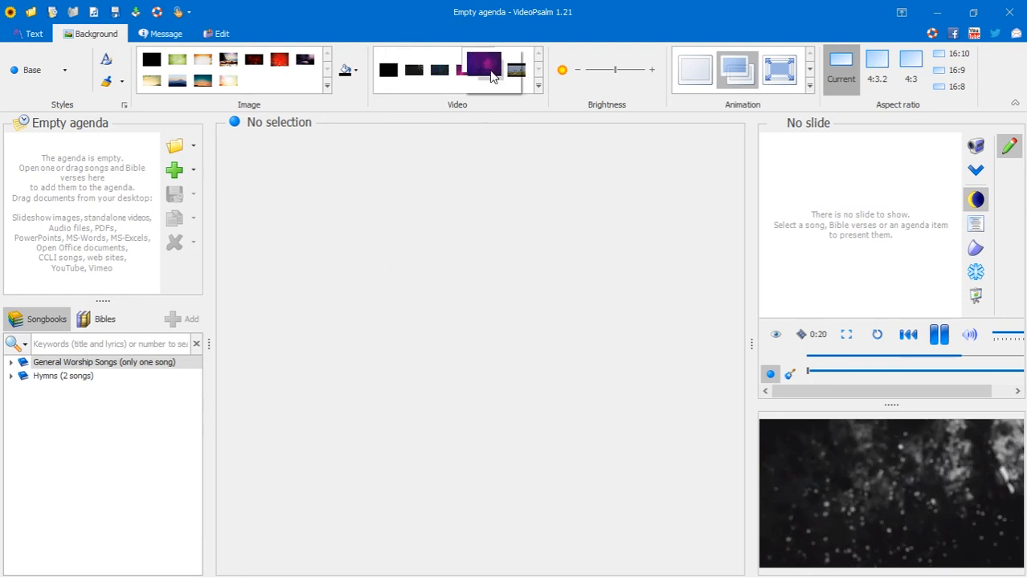
pyautogui.click(465, 69)
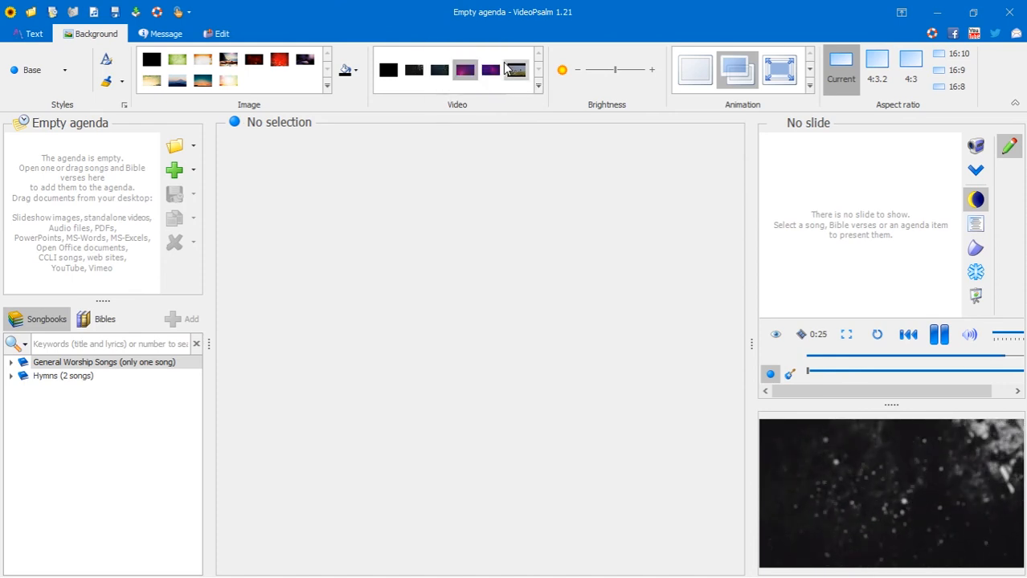
# - Preview the purple and pink motion loops in turn, settling on the dark teal particle video
pyautogui.click(466, 71)
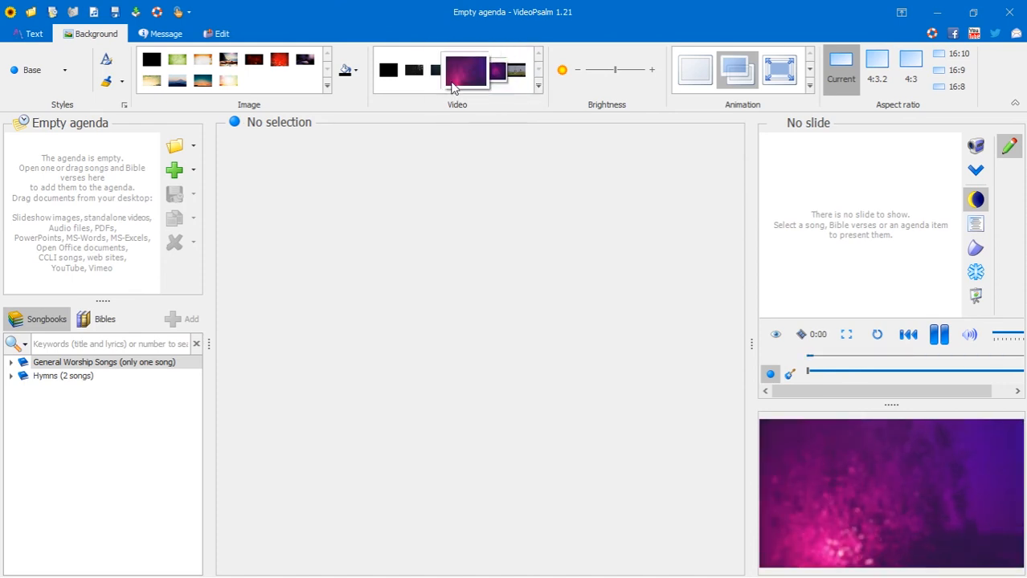
pyautogui.click(490, 70)
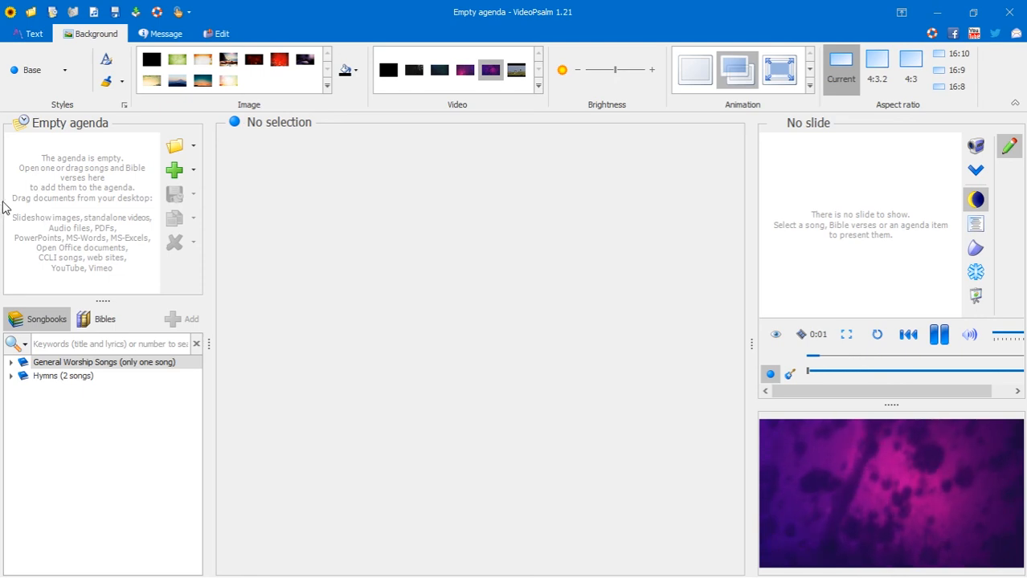
pyautogui.click(465, 69)
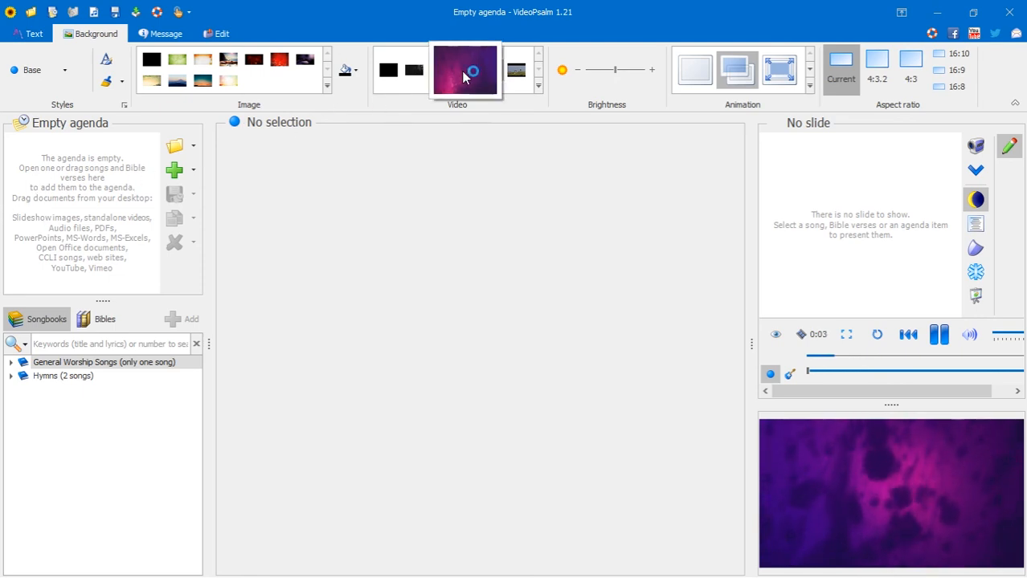
pyautogui.click(464, 70)
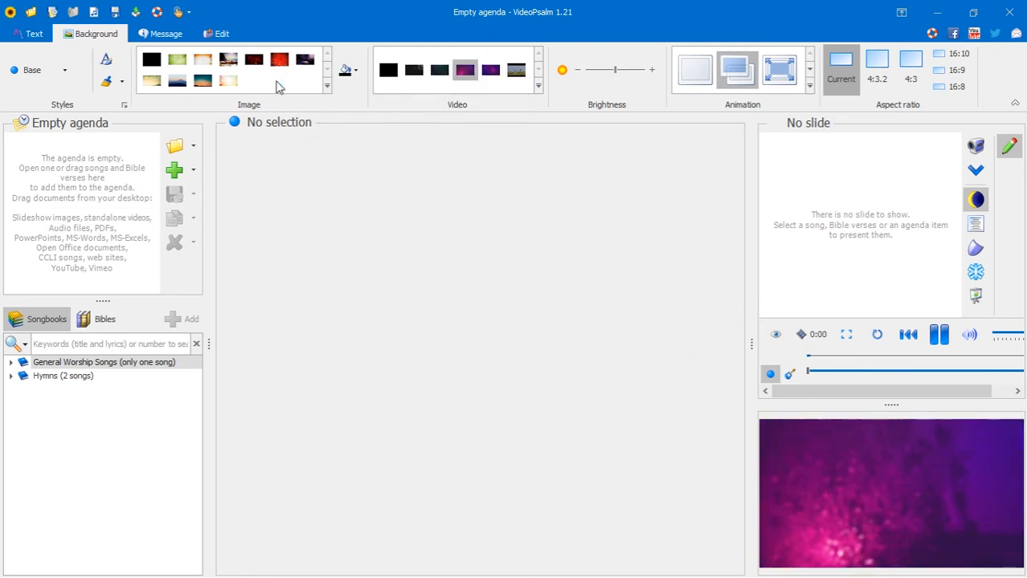
pyautogui.click(465, 71)
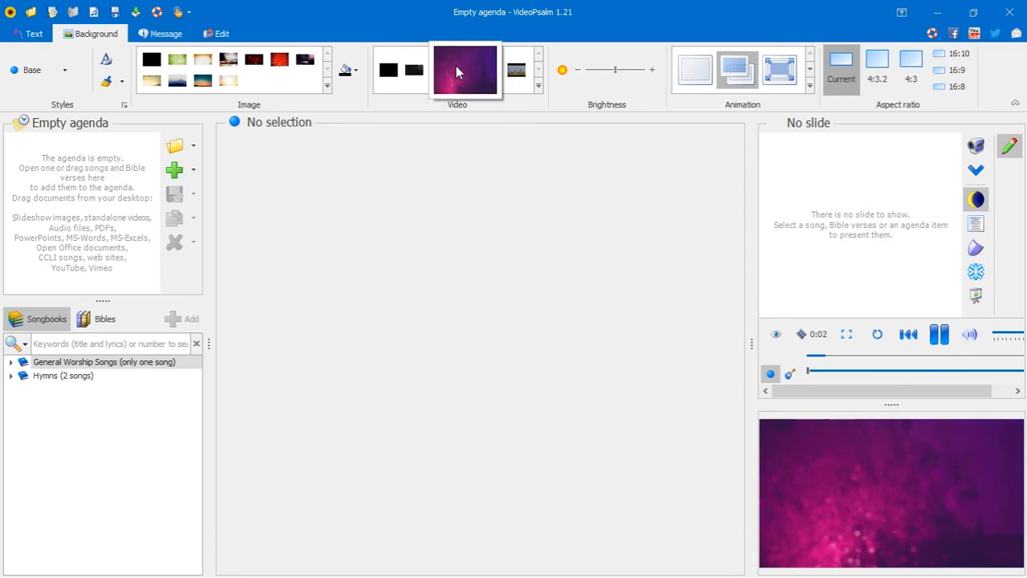
pyautogui.click(489, 70)
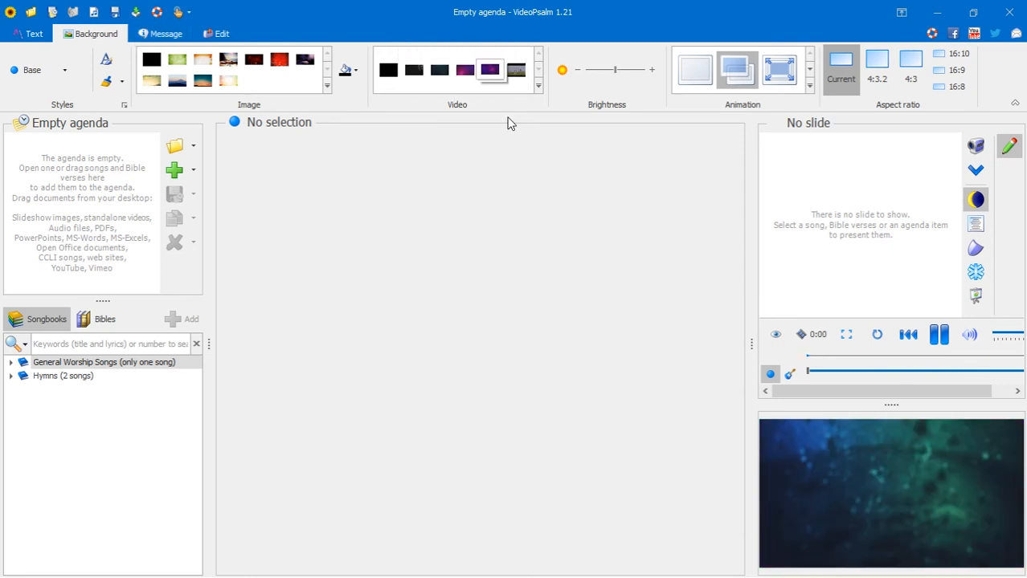